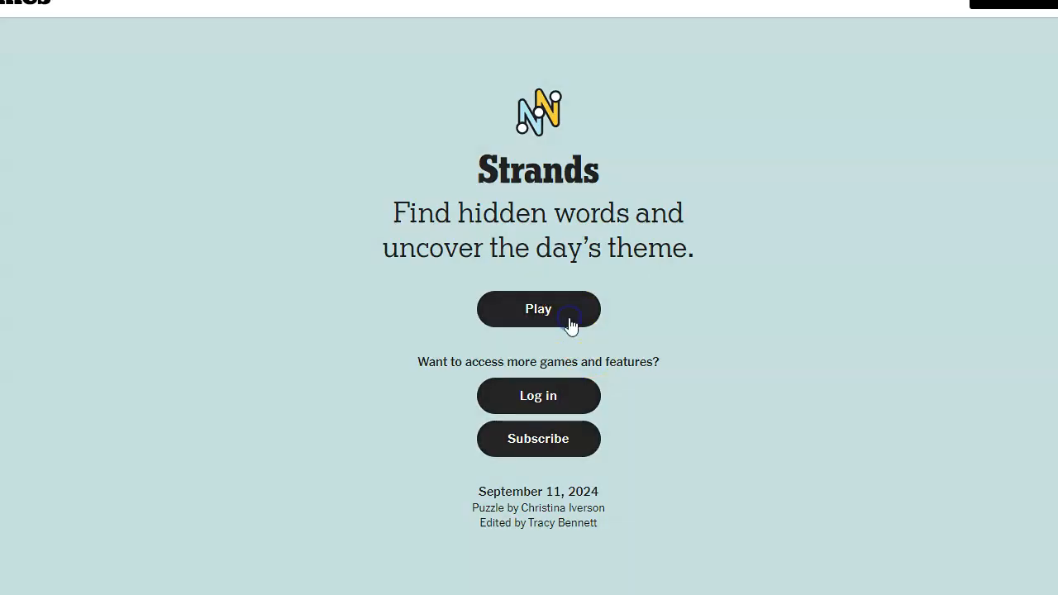
Step: Start the September 11, 2024 Strands puzzle with the theme 'Play-with words'
click(538, 308)
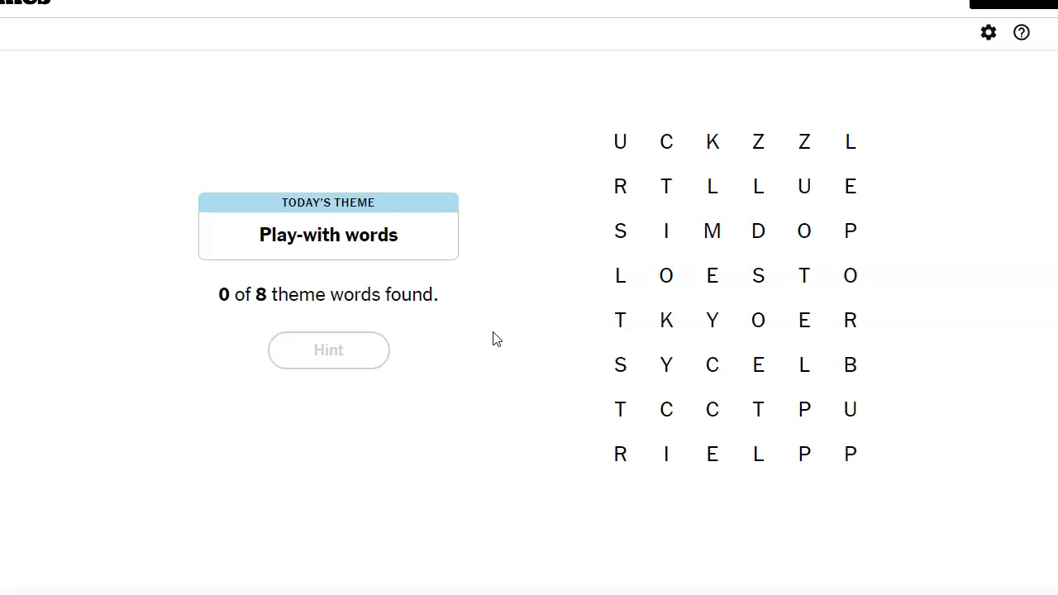
mouse_move(507, 211)
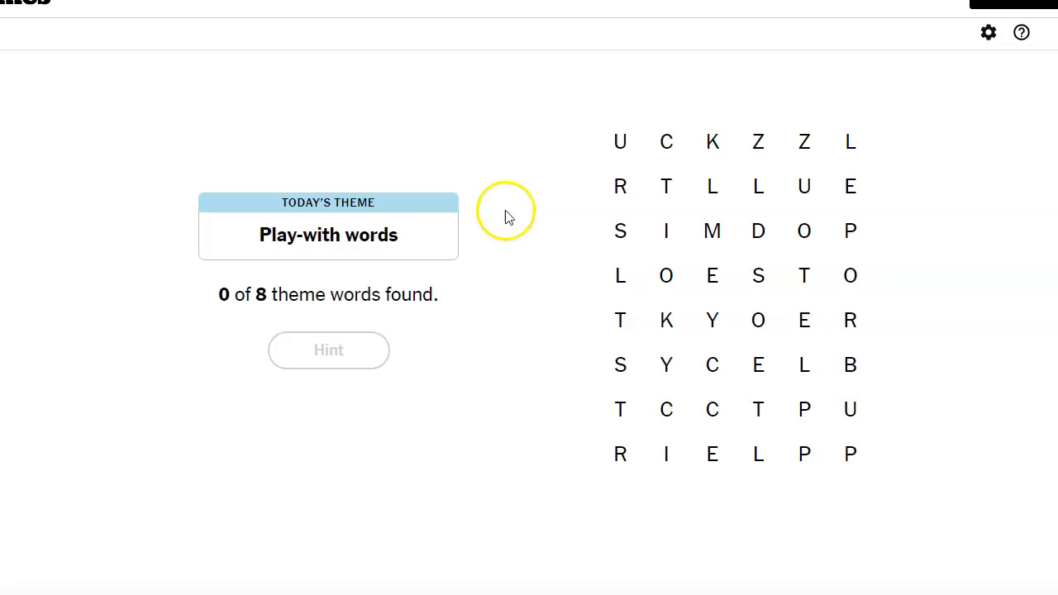
mouse_move(897, 240)
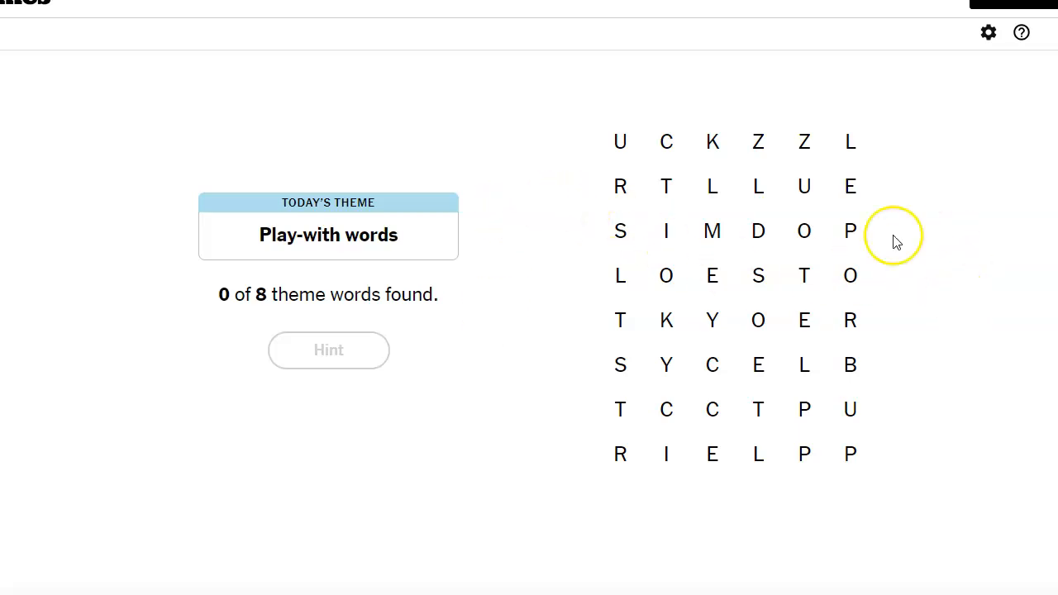
mouse_move(397, 124)
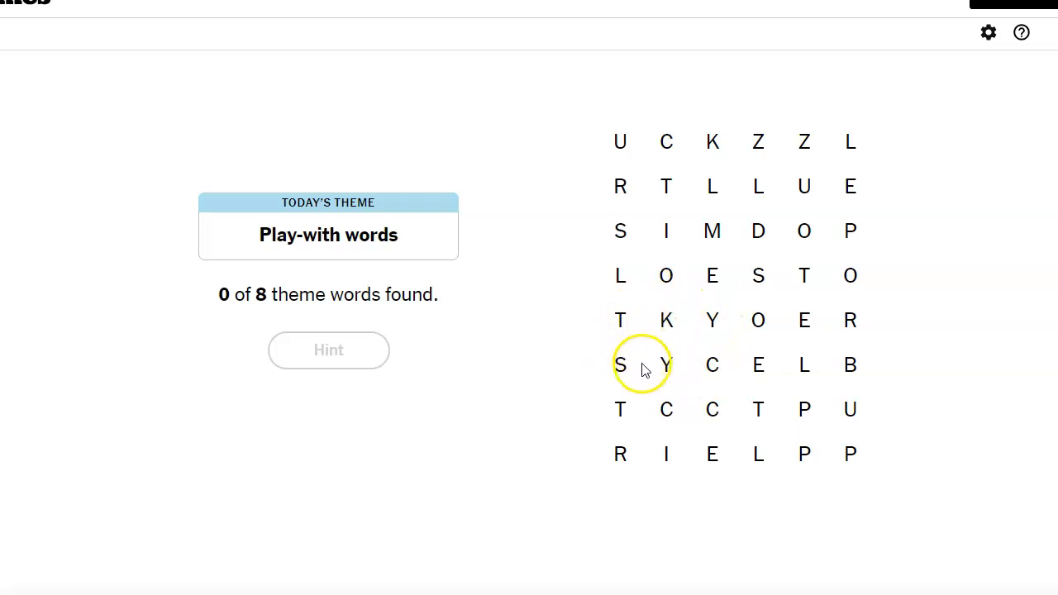
Step: Try STRICT, then spell and submit PUZZLE in the top-right letters
drag(620, 365, 620, 438)
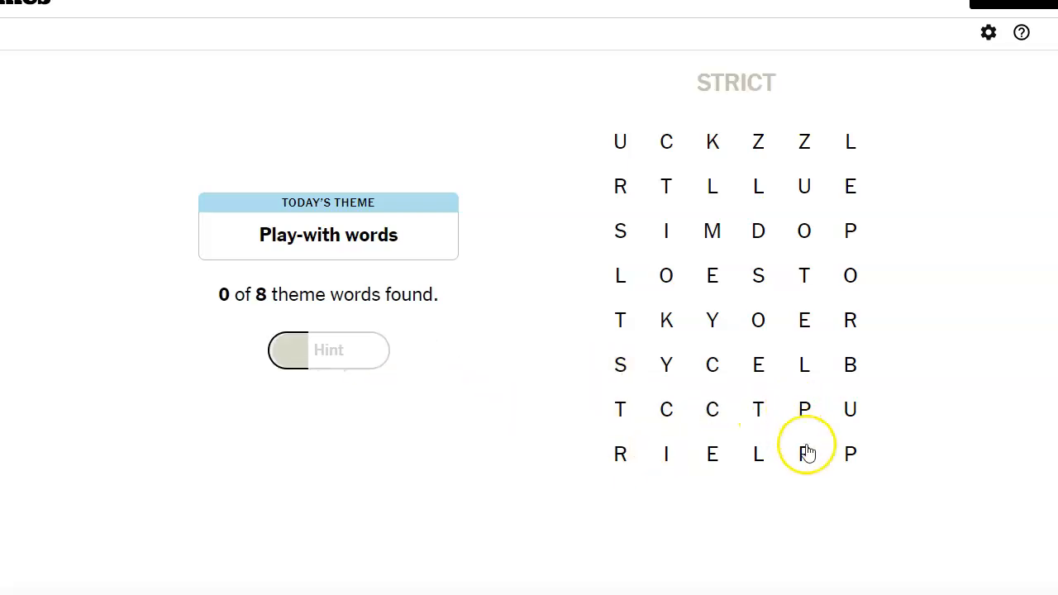
mouse_move(821, 457)
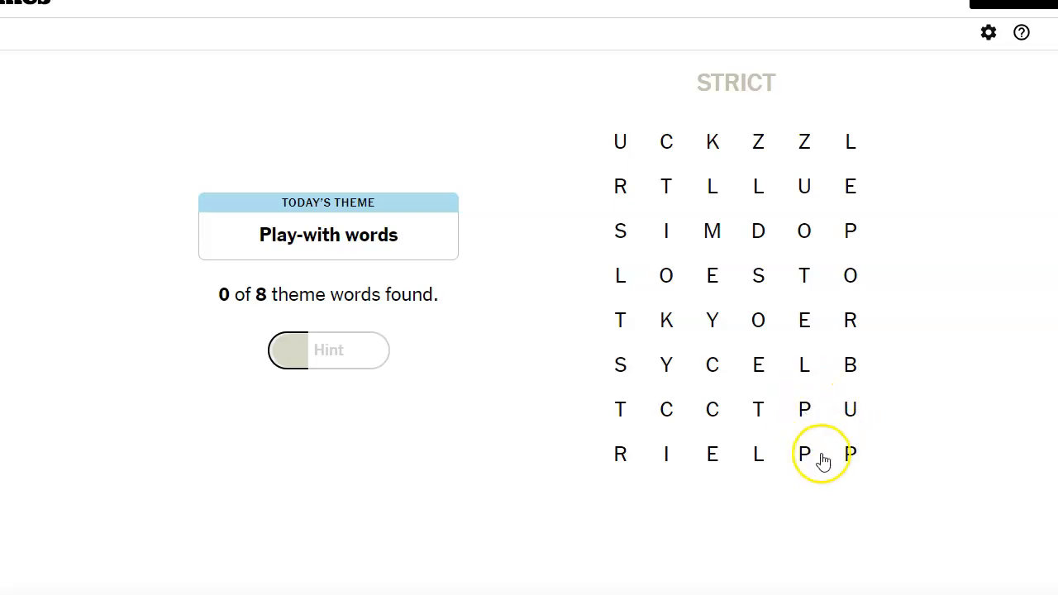
mouse_move(850, 365)
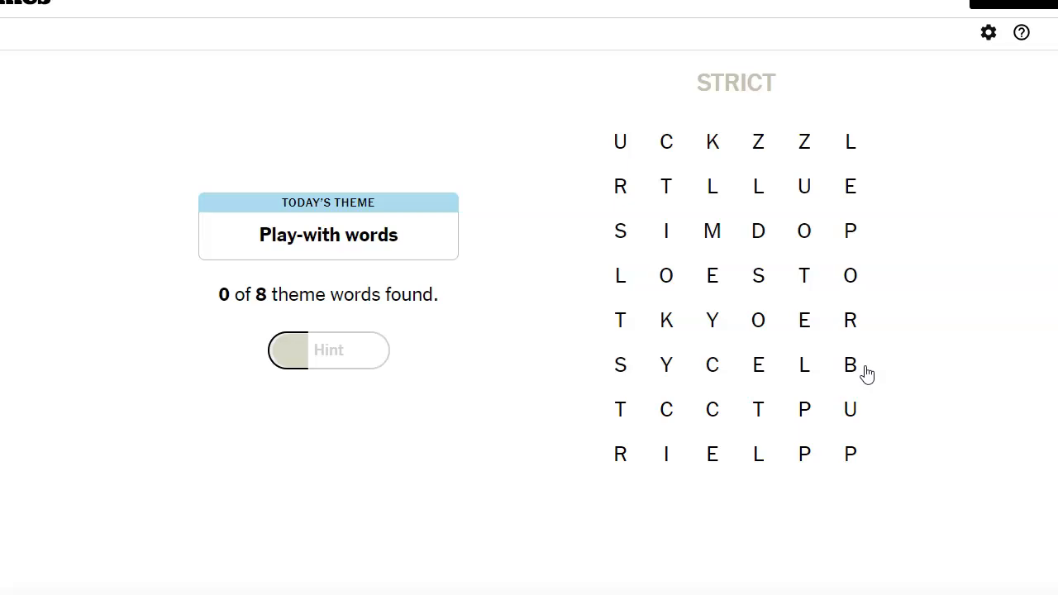
click(850, 230)
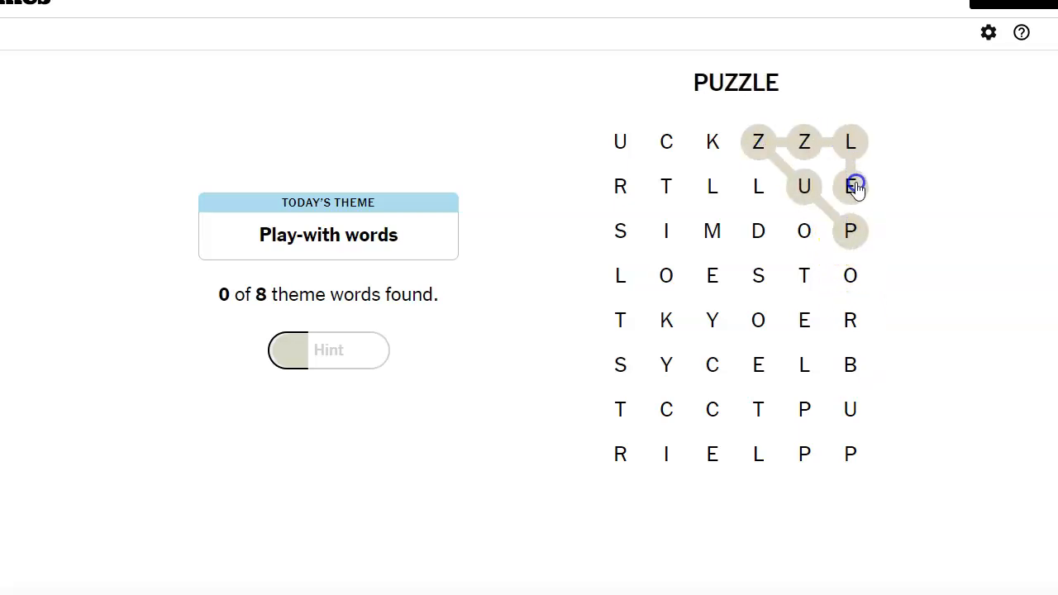
click(852, 186)
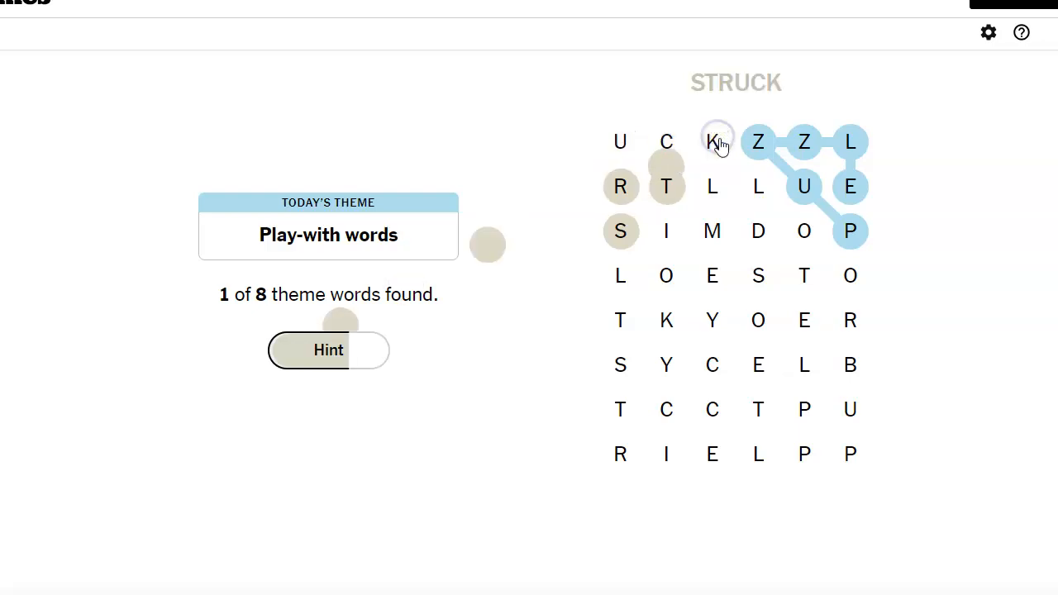
mouse_move(736, 231)
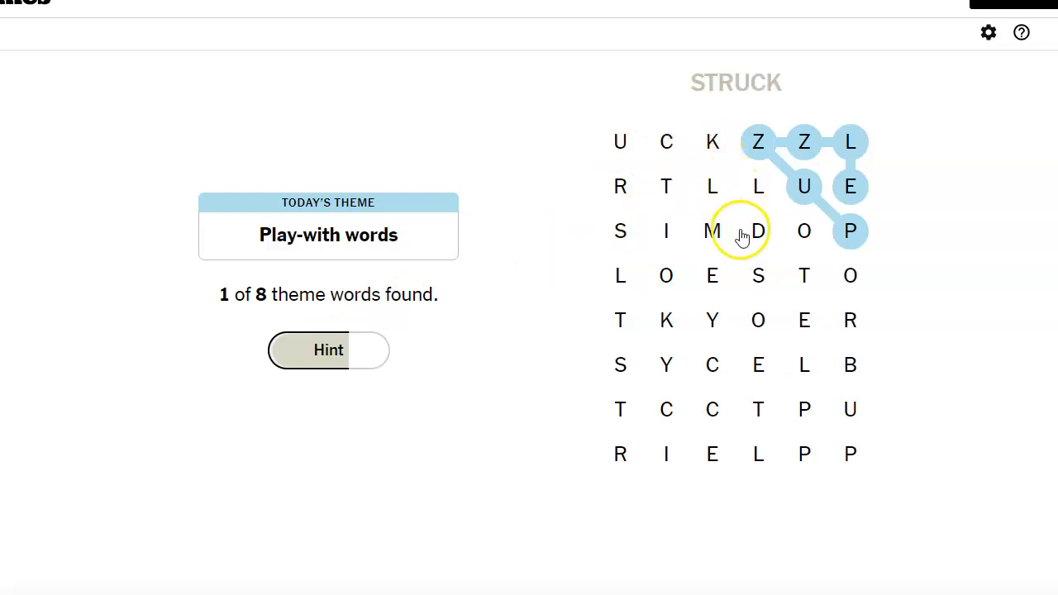
mouse_move(758, 186)
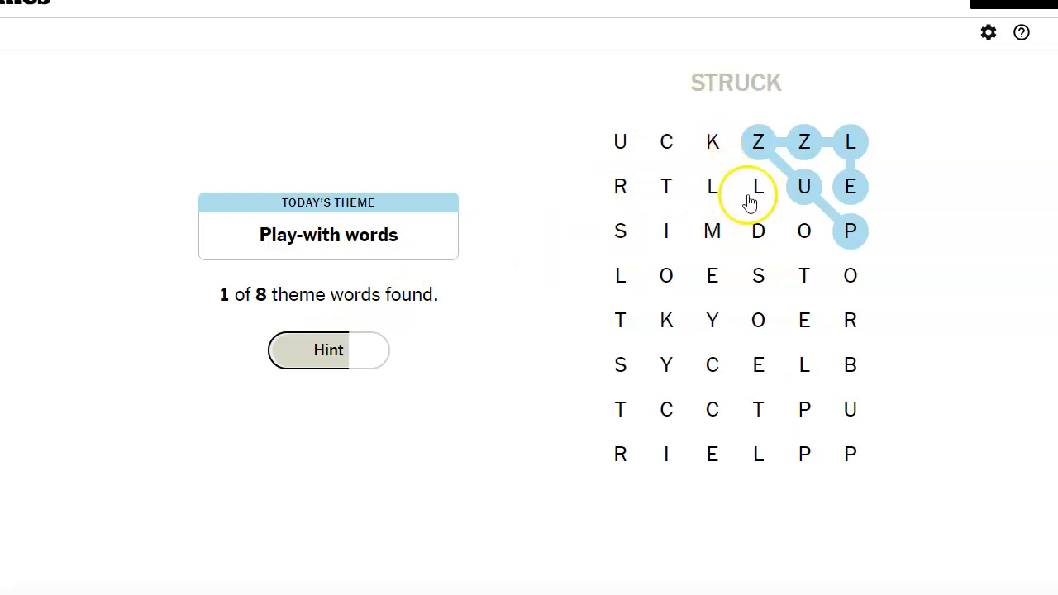
mouse_move(804, 231)
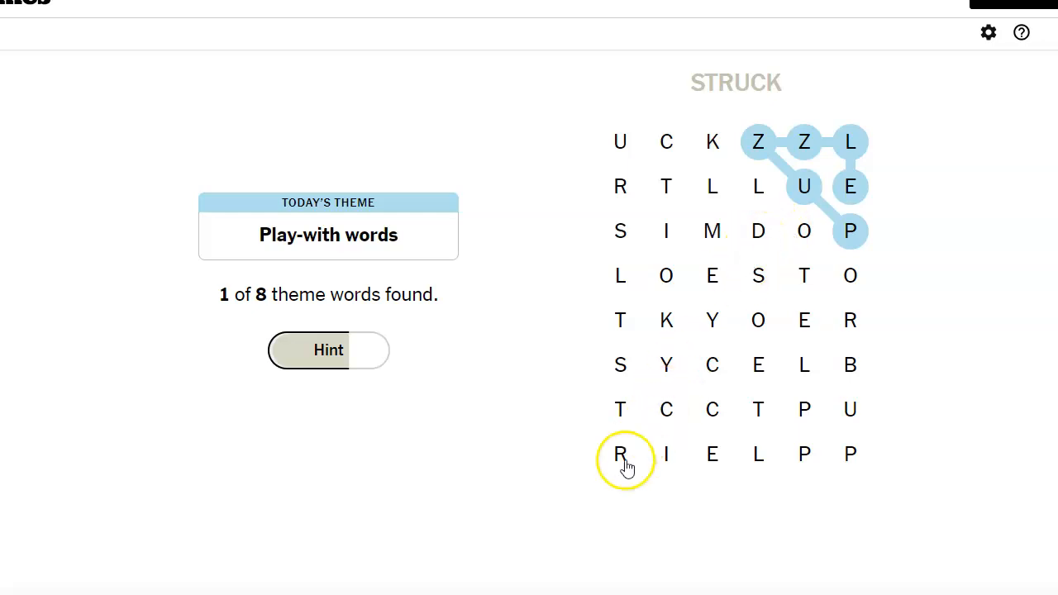
mouse_move(620, 446)
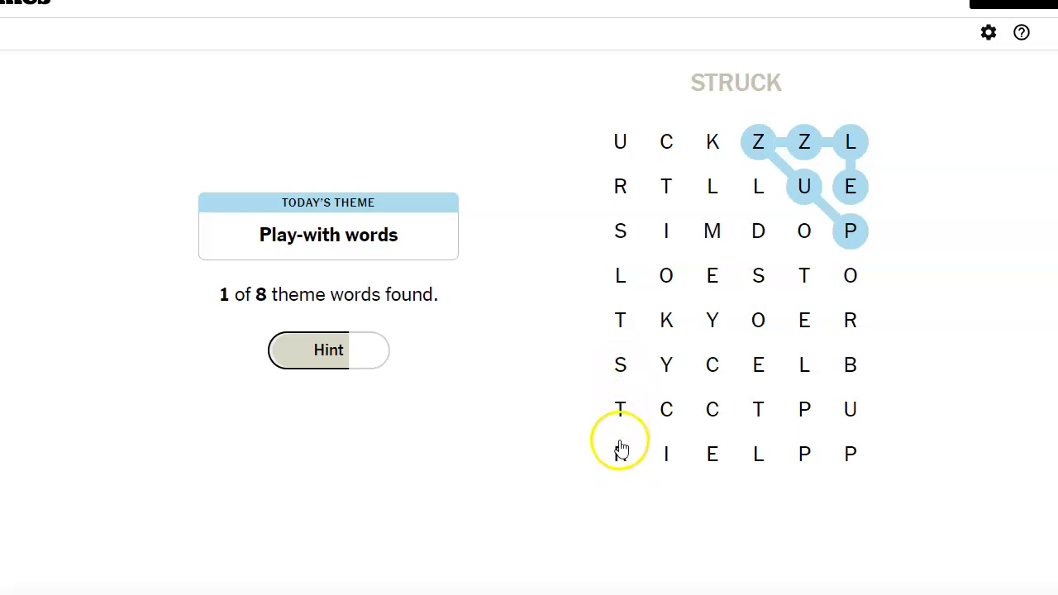
Step: Try RICE in the bottom-left letters as another non-theme word
drag(620, 454, 712, 409)
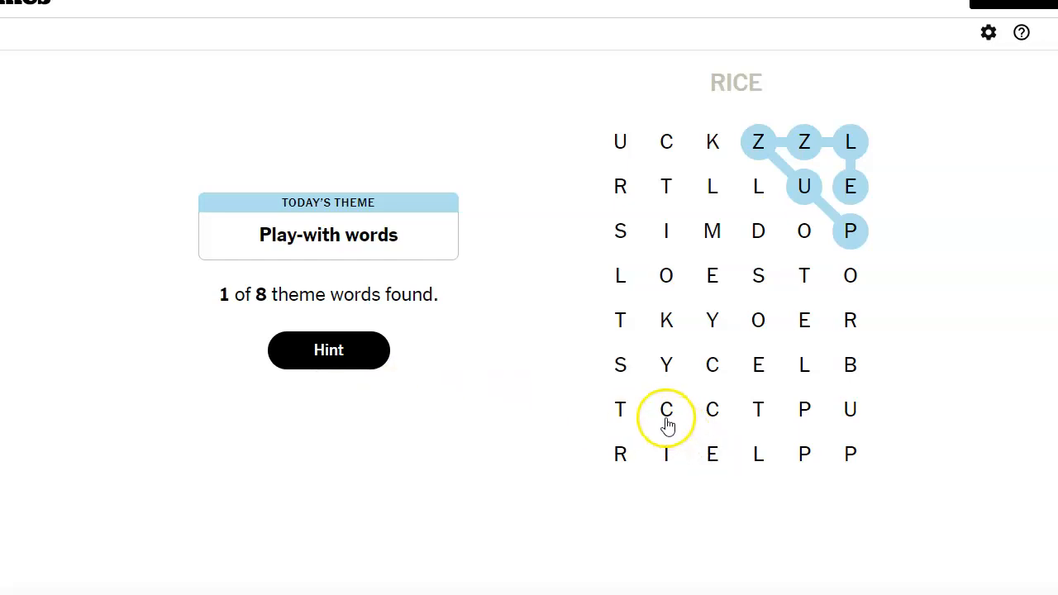
mouse_move(620, 365)
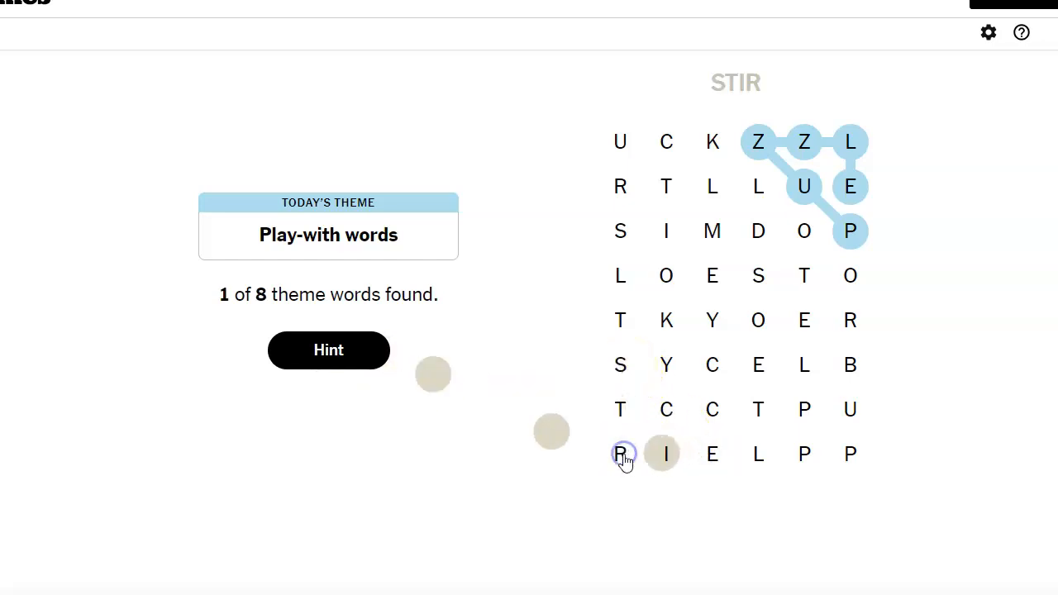
mouse_move(929, 445)
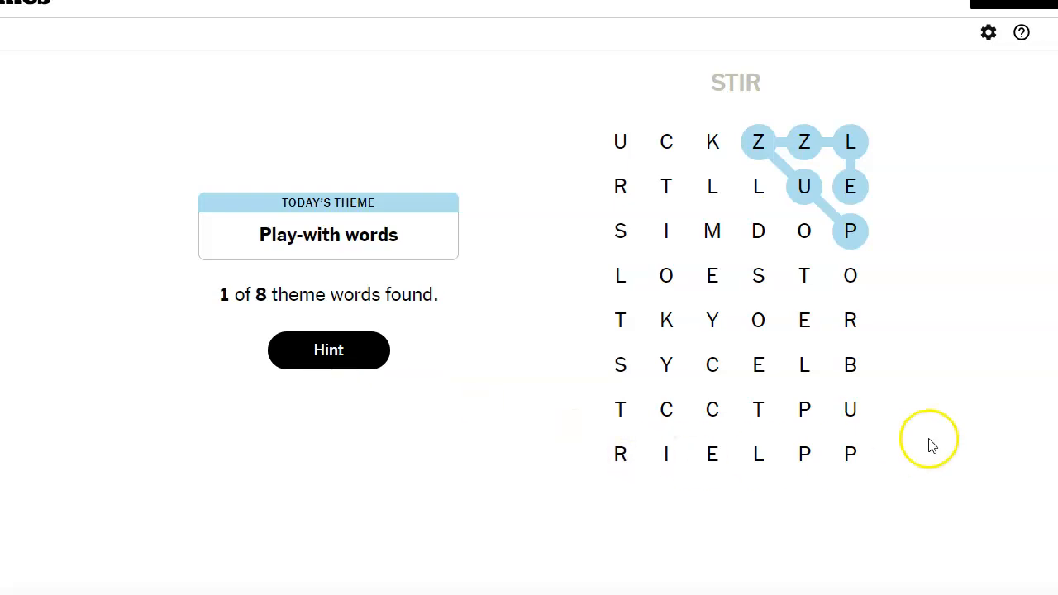
mouse_move(852, 451)
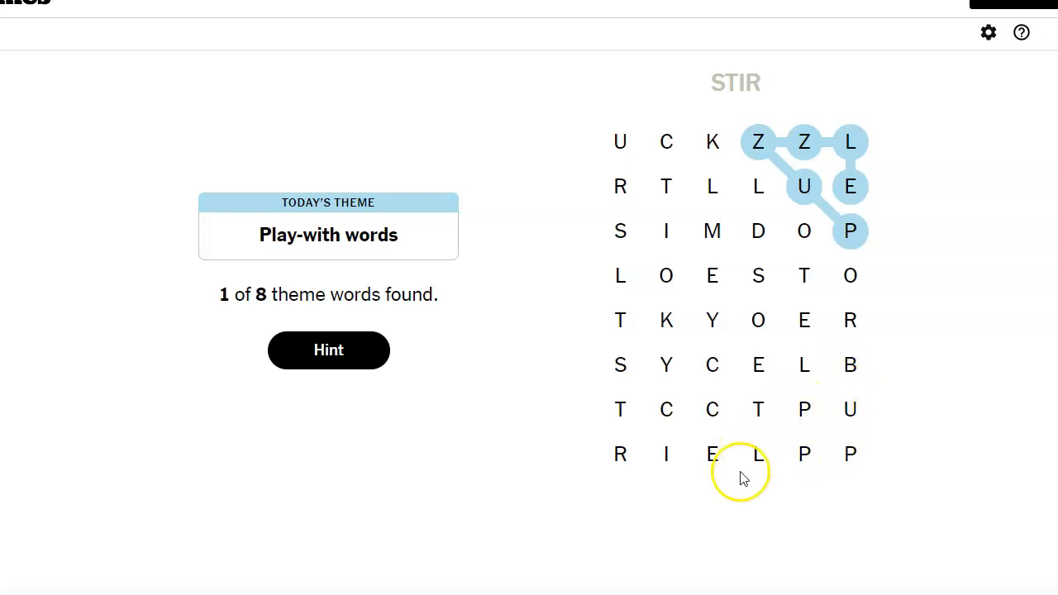
mouse_move(804, 411)
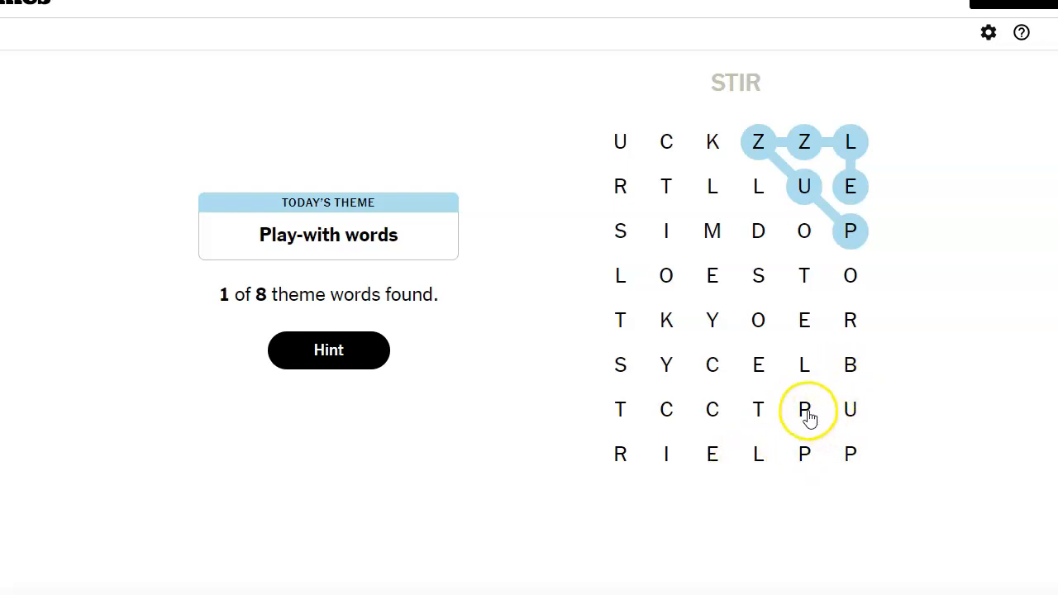
mouse_move(831, 455)
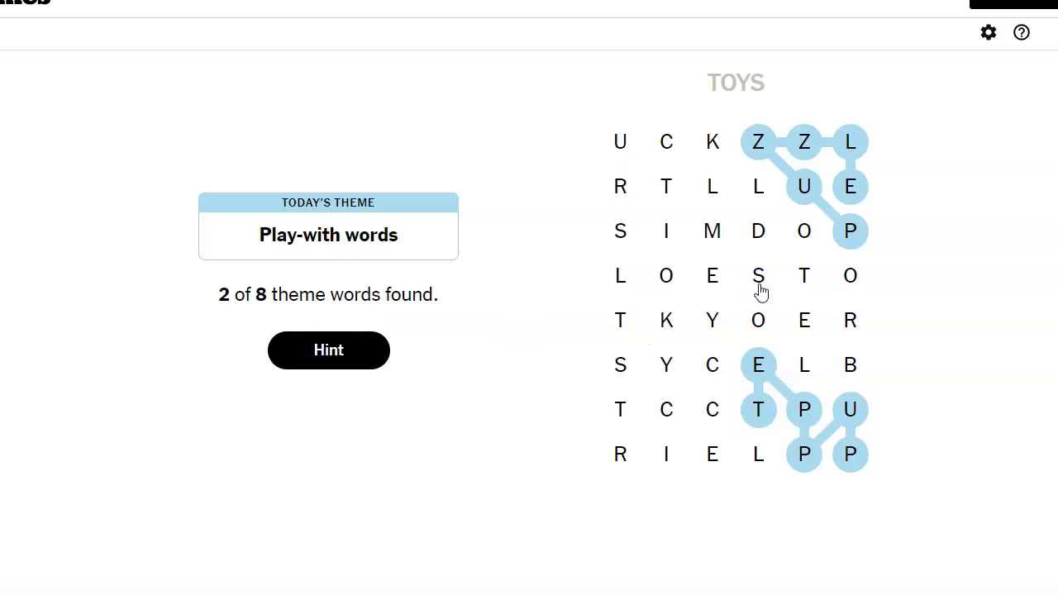
mouse_move(817, 304)
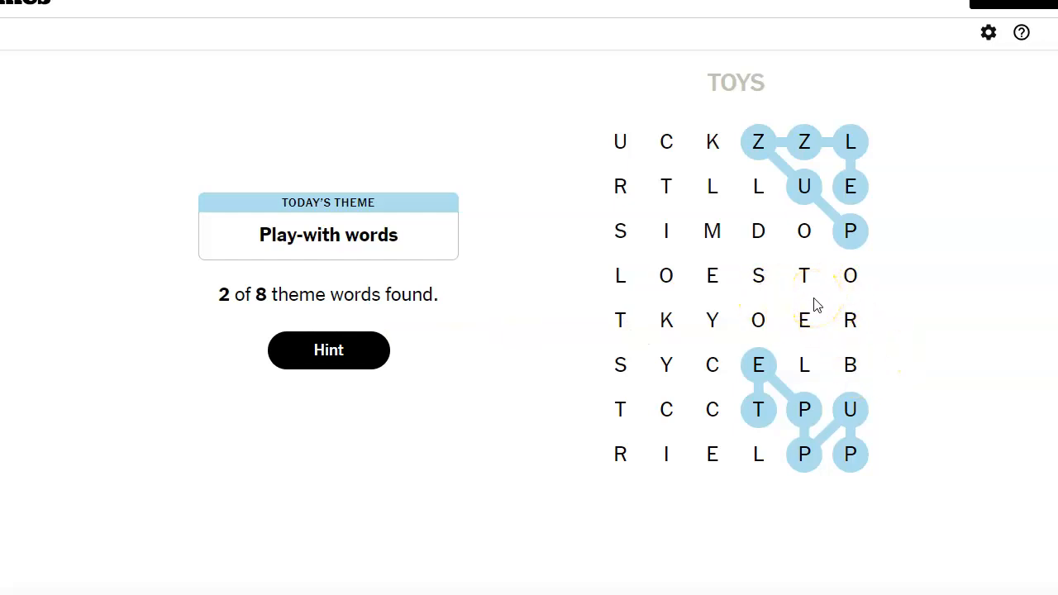
mouse_move(817, 300)
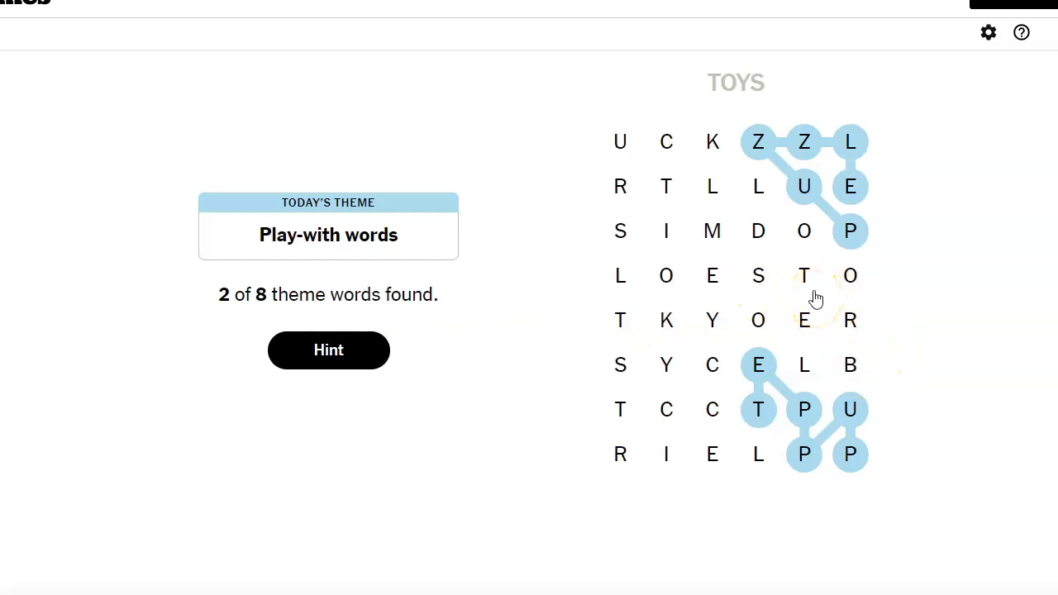
mouse_move(811, 281)
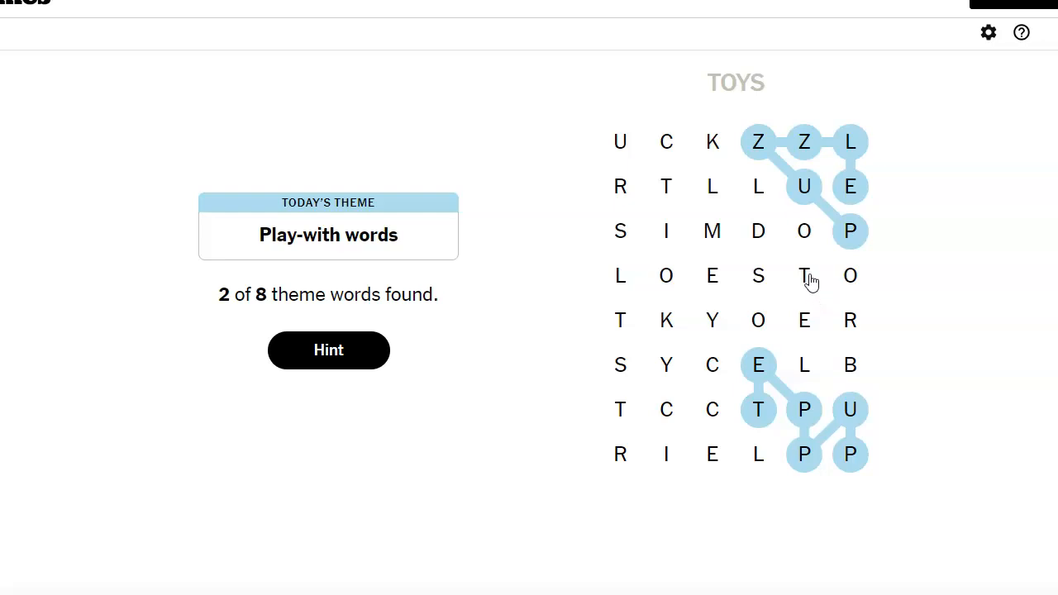
mouse_move(713, 454)
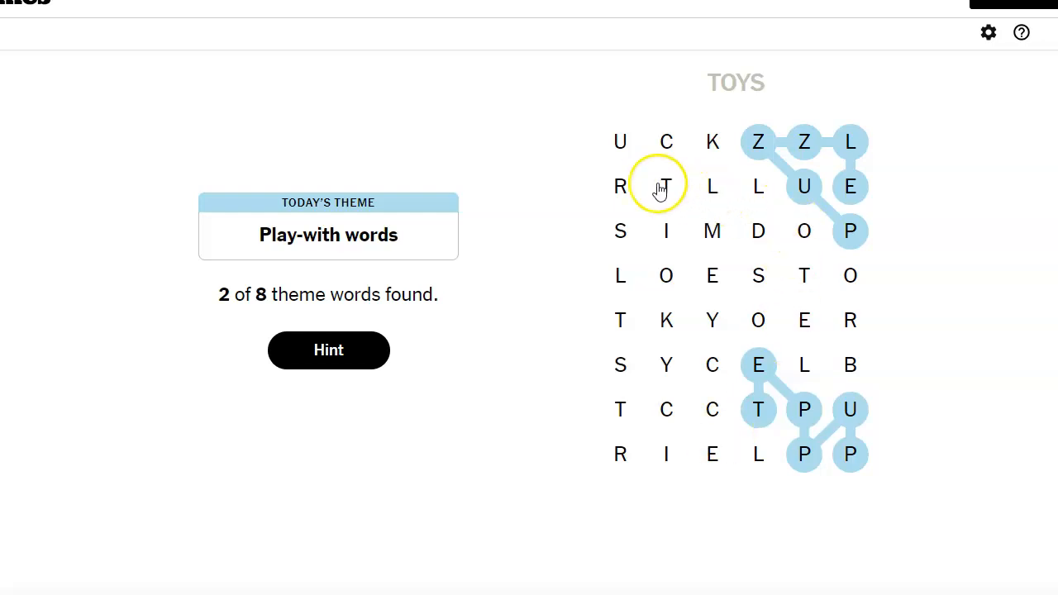
Step: Begin spelling TRUCK from the T in the top-left letters
click(712, 142)
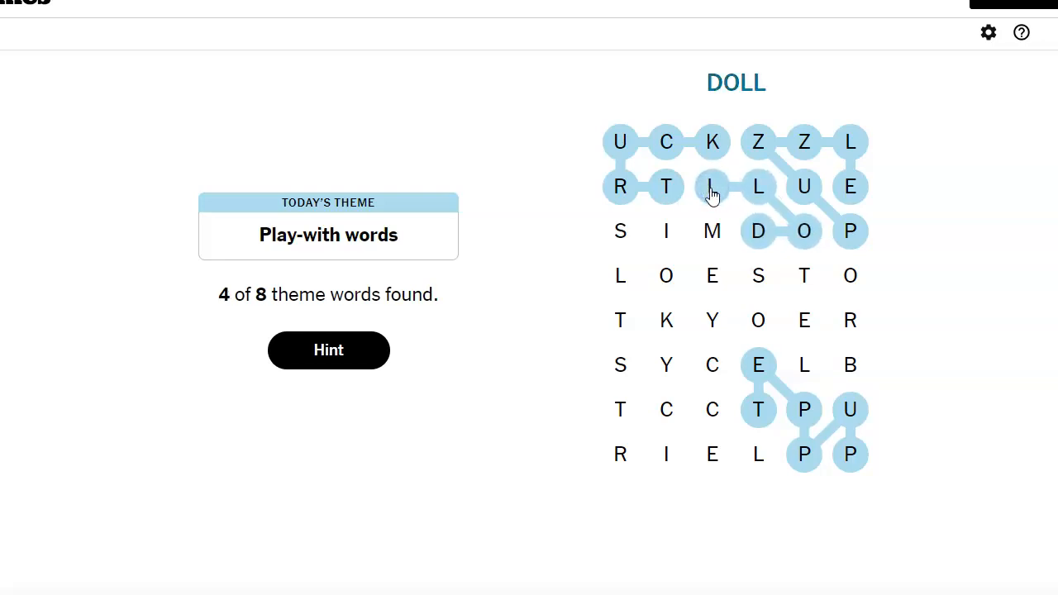
mouse_move(712, 232)
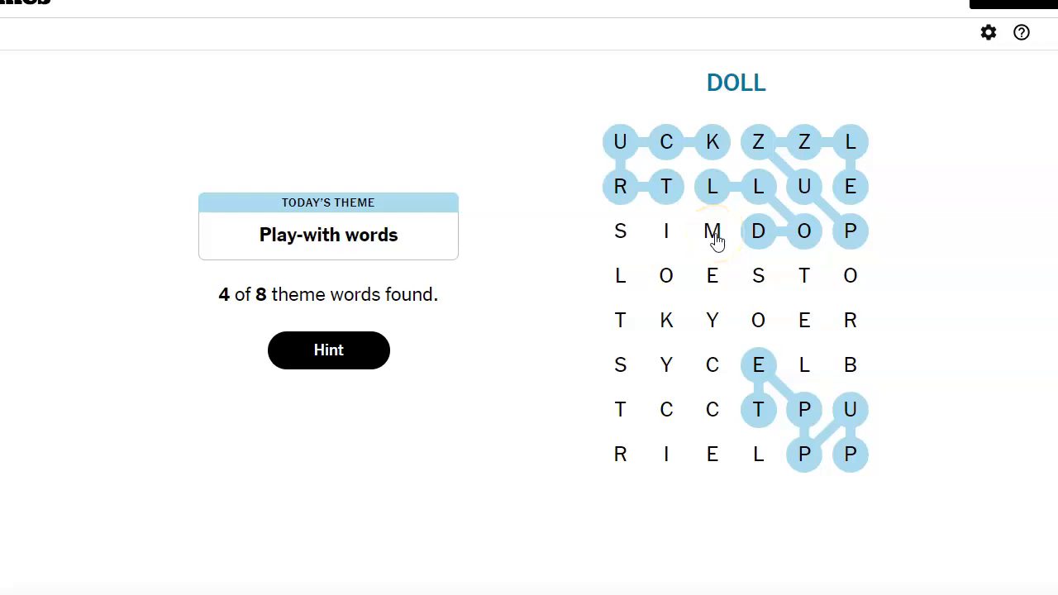
click(620, 230)
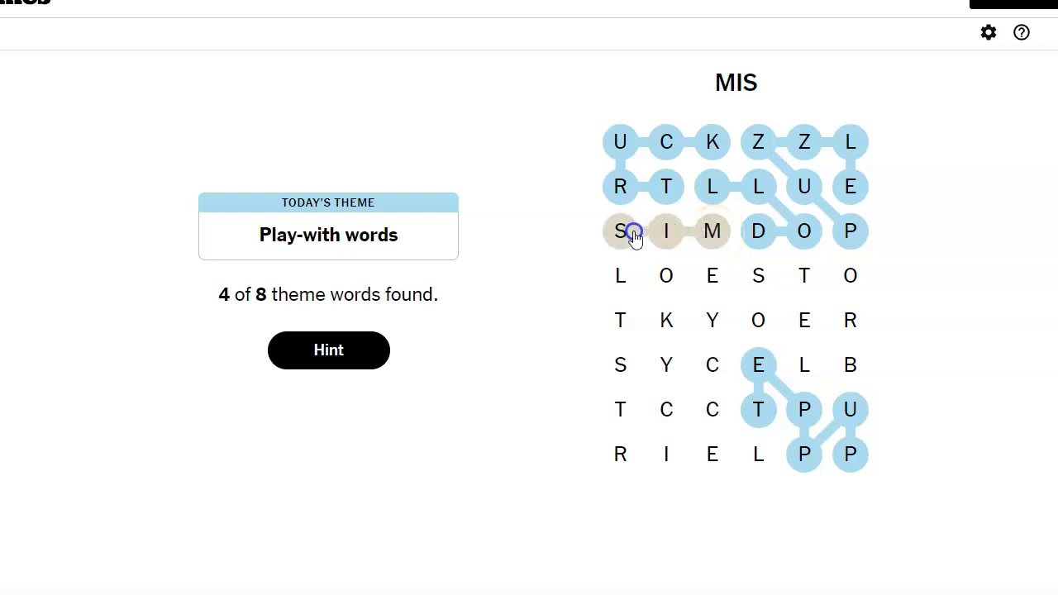
click(667, 276)
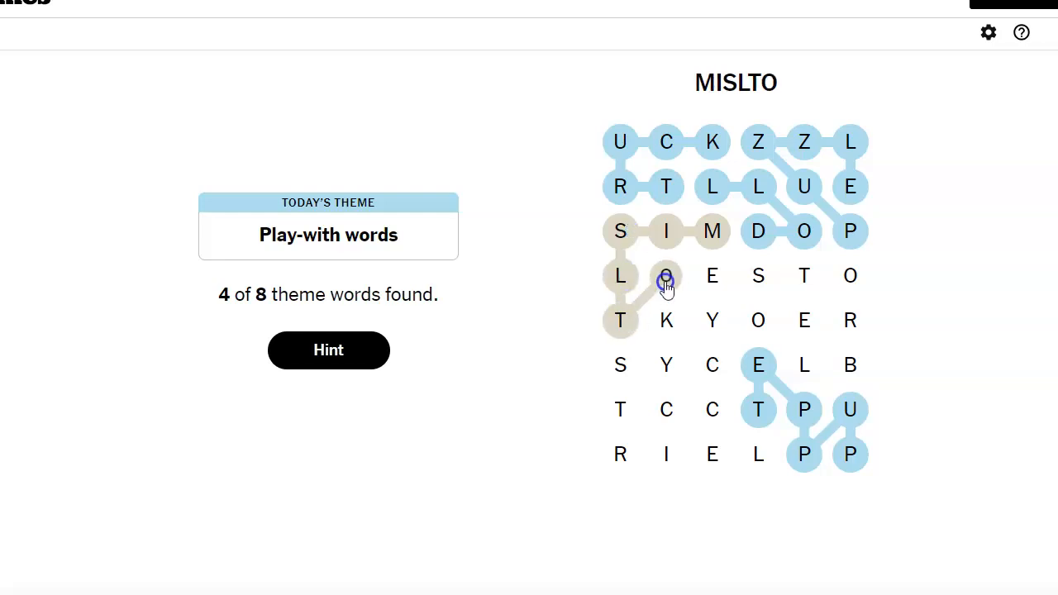
click(712, 275)
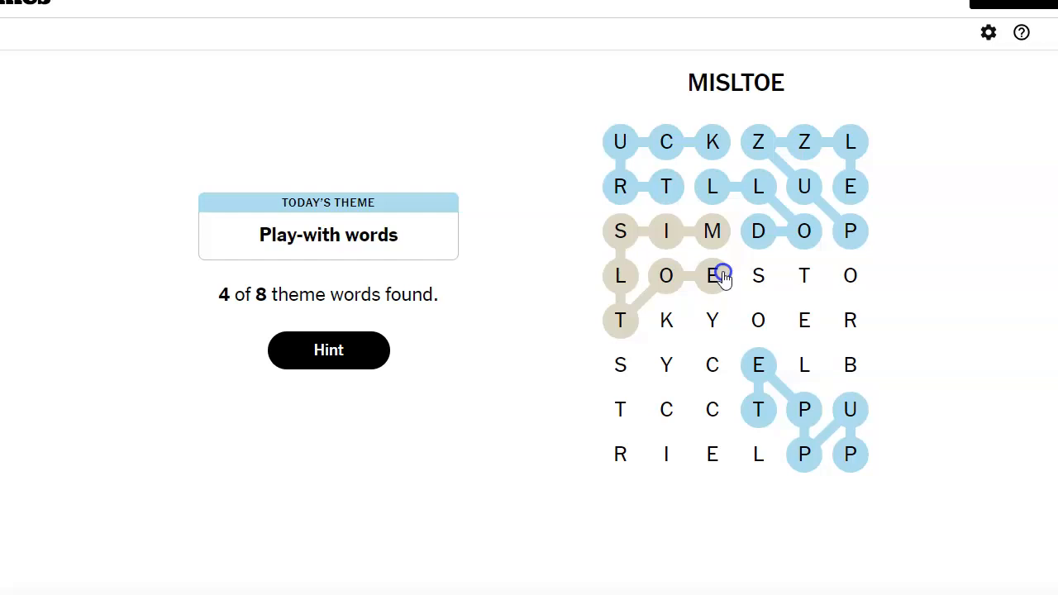
click(713, 275)
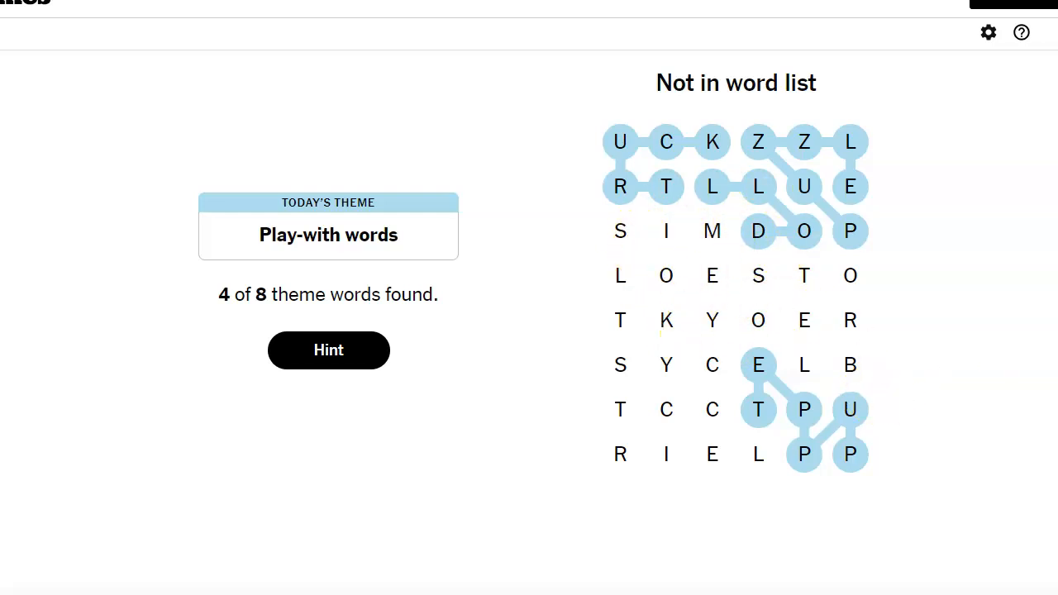
mouse_move(1023, 261)
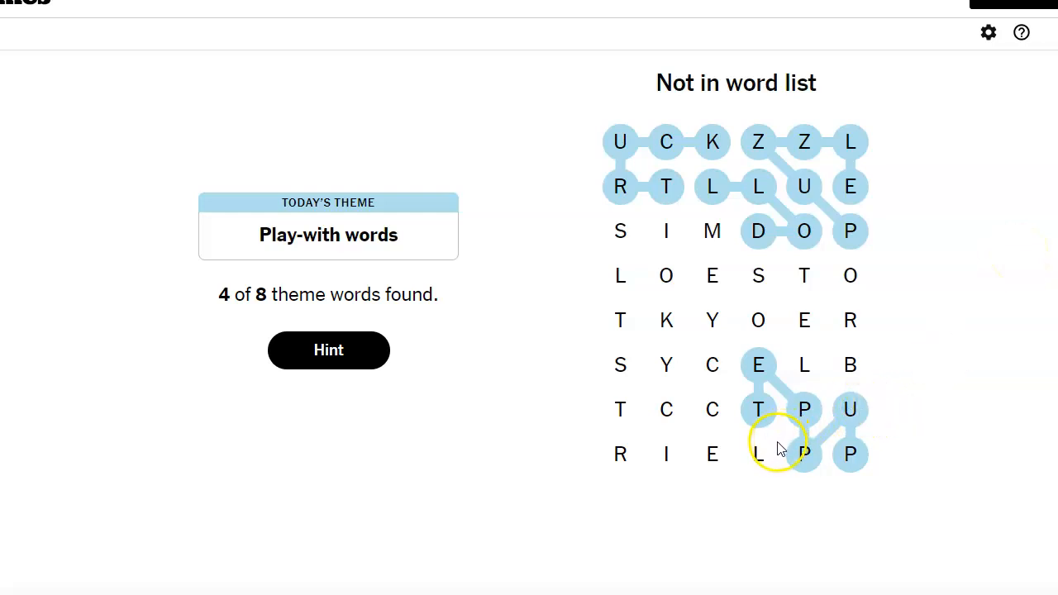
mouse_move(892, 358)
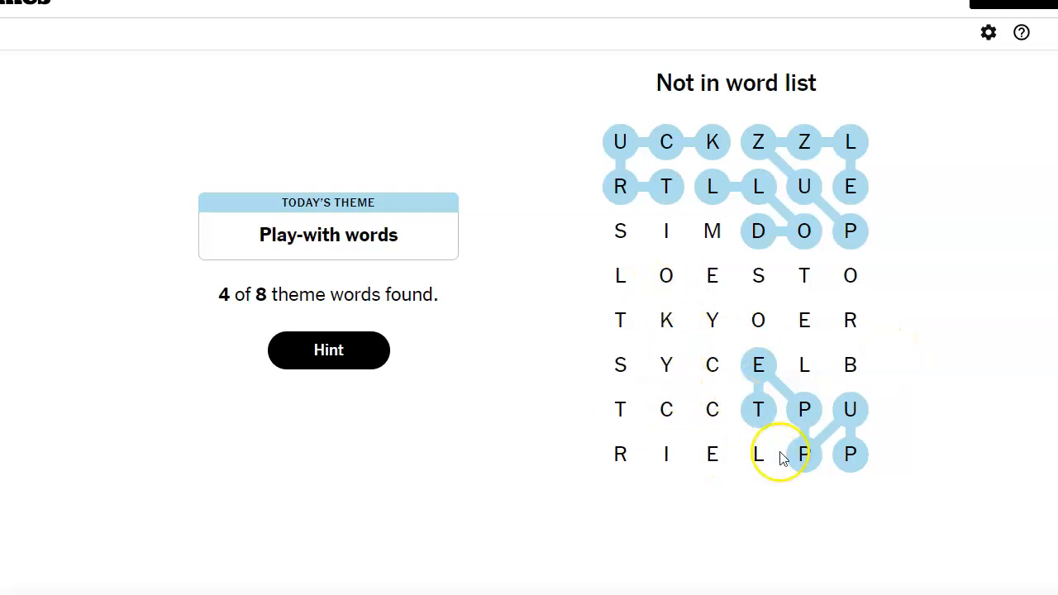
mouse_move(758, 454)
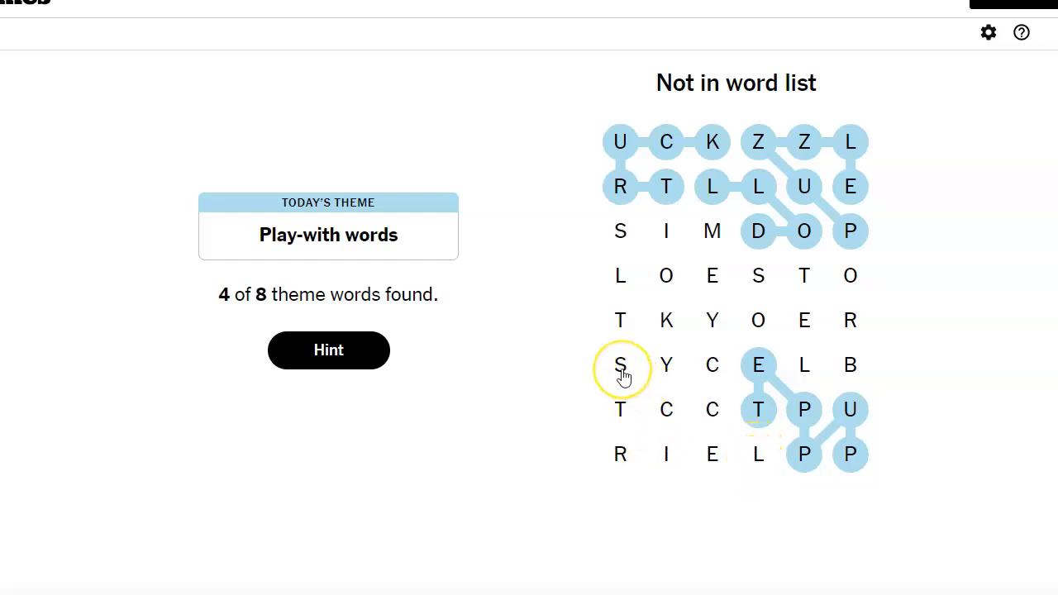
mouse_move(620, 395)
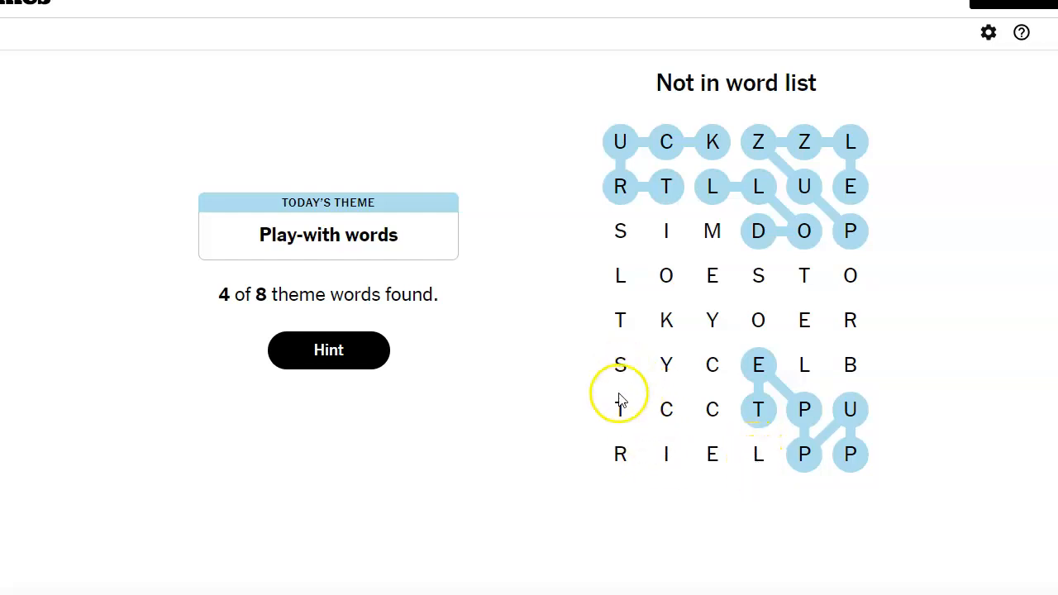
mouse_move(618, 454)
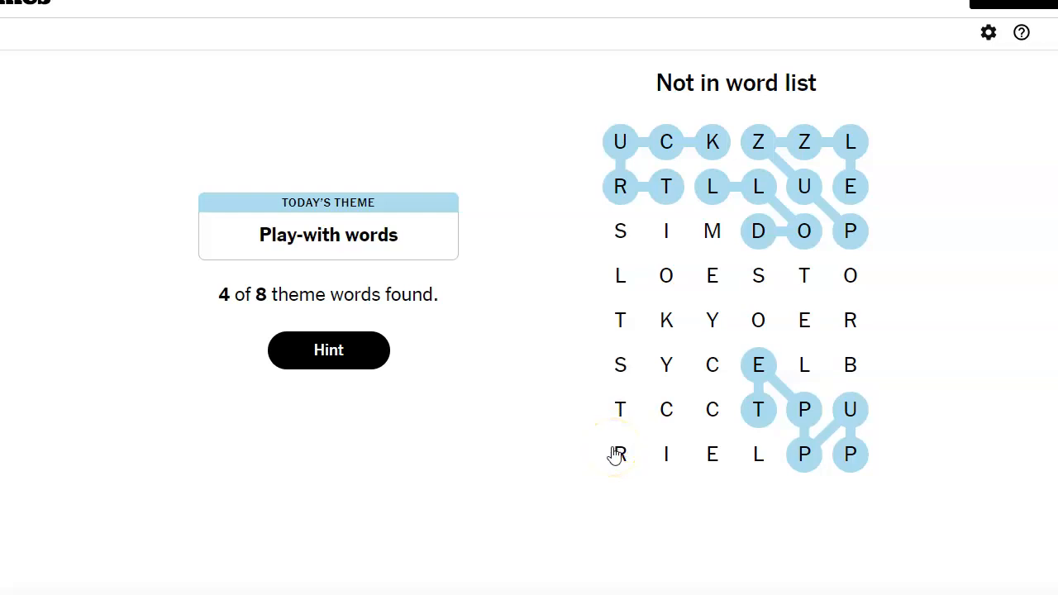
mouse_move(644, 323)
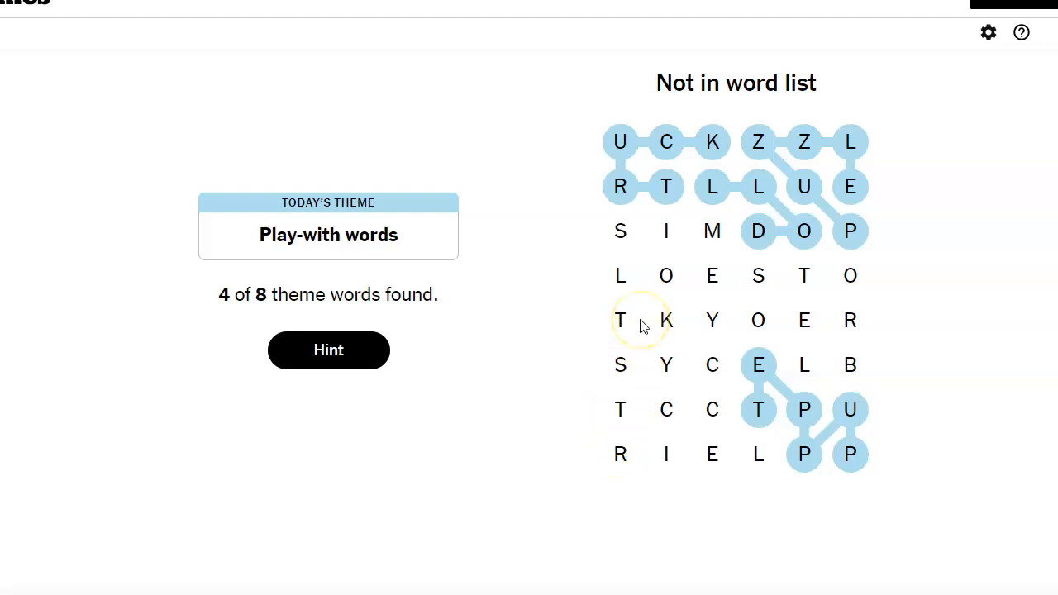
mouse_move(851, 364)
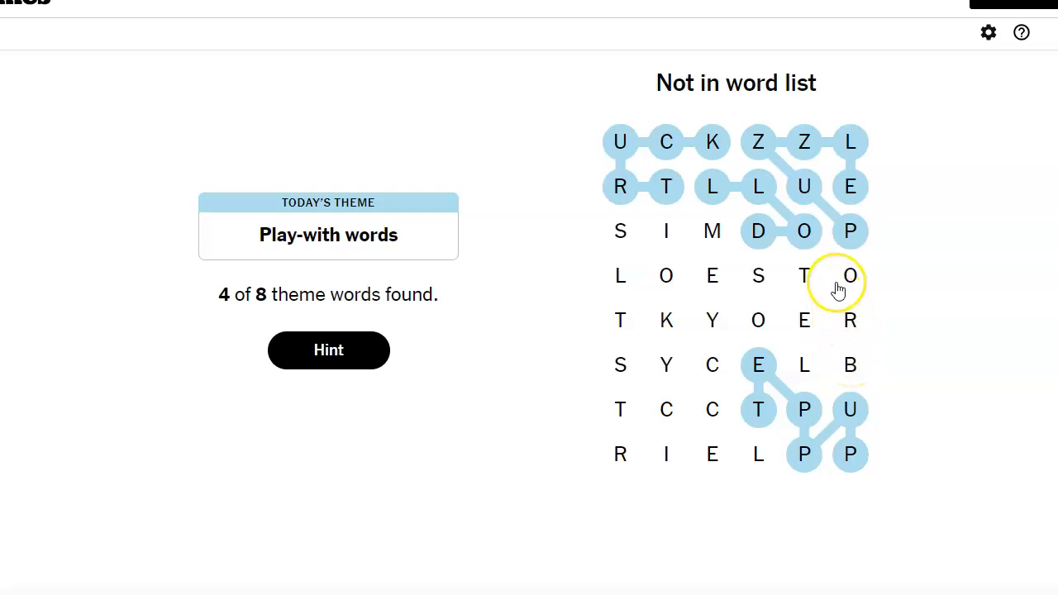
click(804, 276)
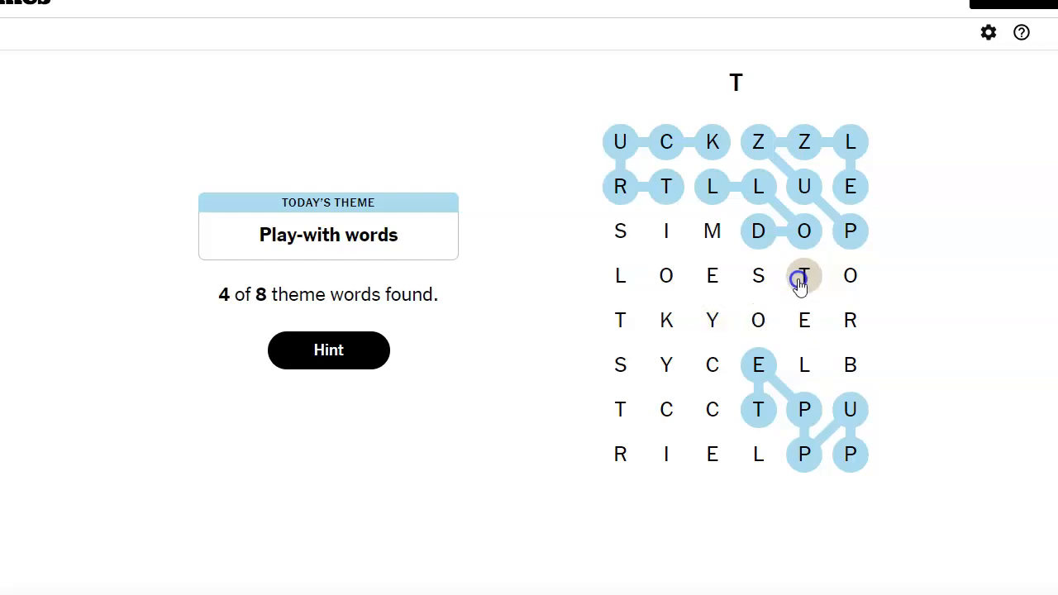
mouse_move(758, 285)
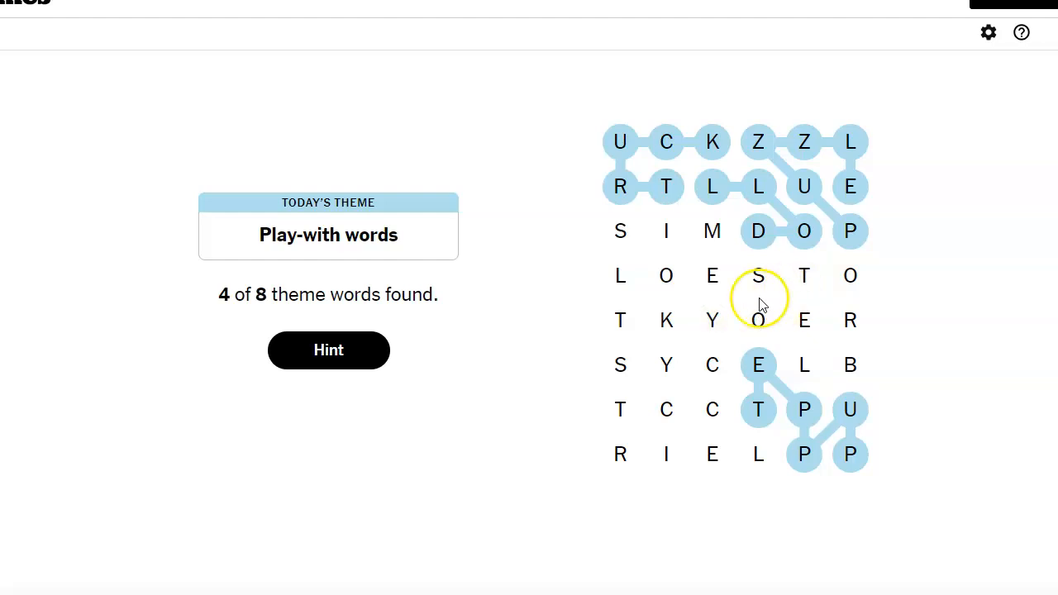
Step: Find SLIME, then try another word and TOKYO, both rejected
drag(620, 230, 620, 276)
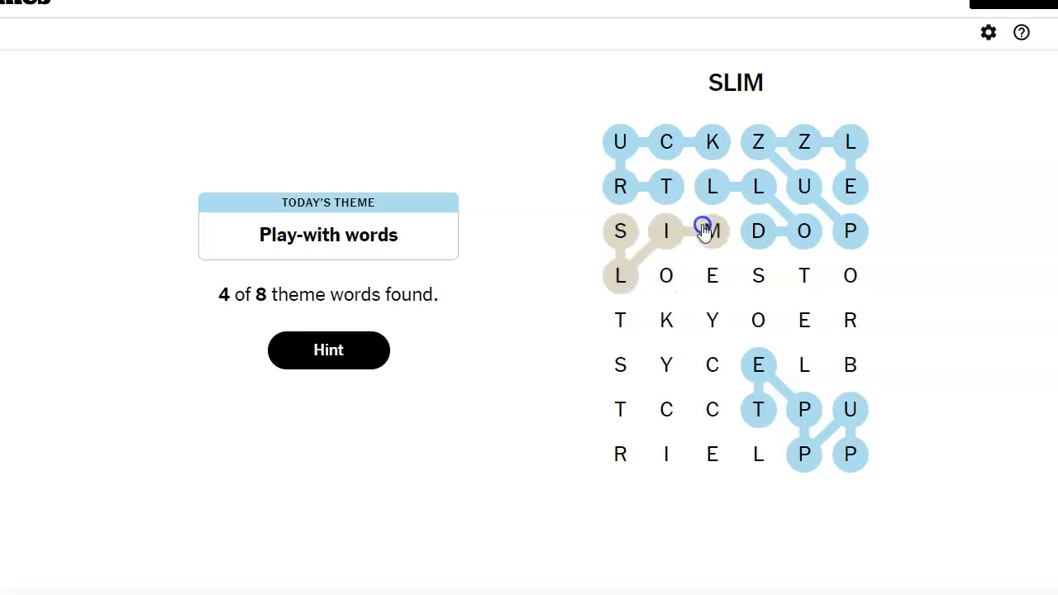
click(712, 275)
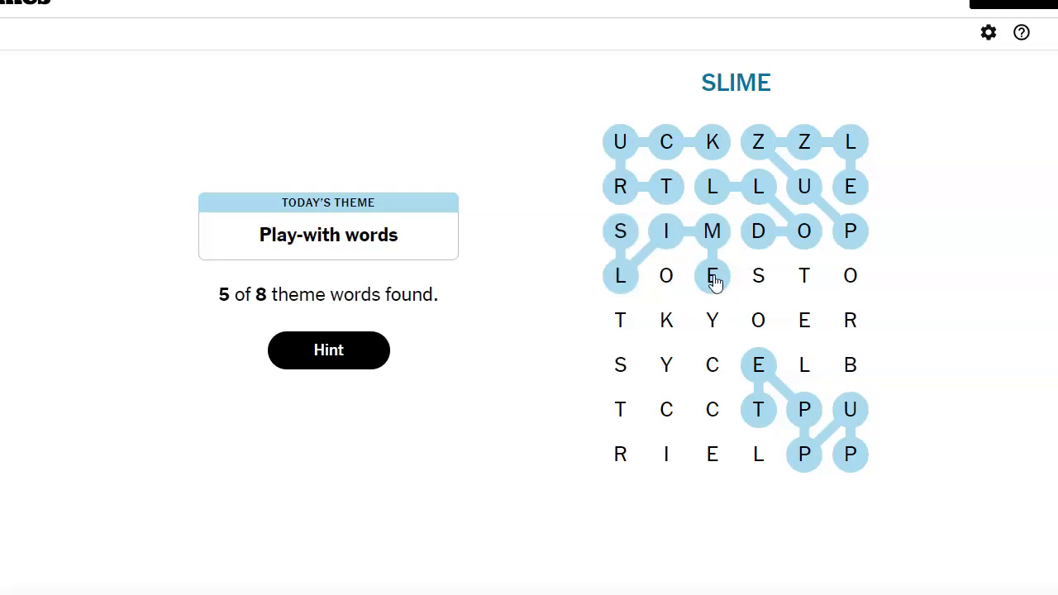
mouse_move(654, 310)
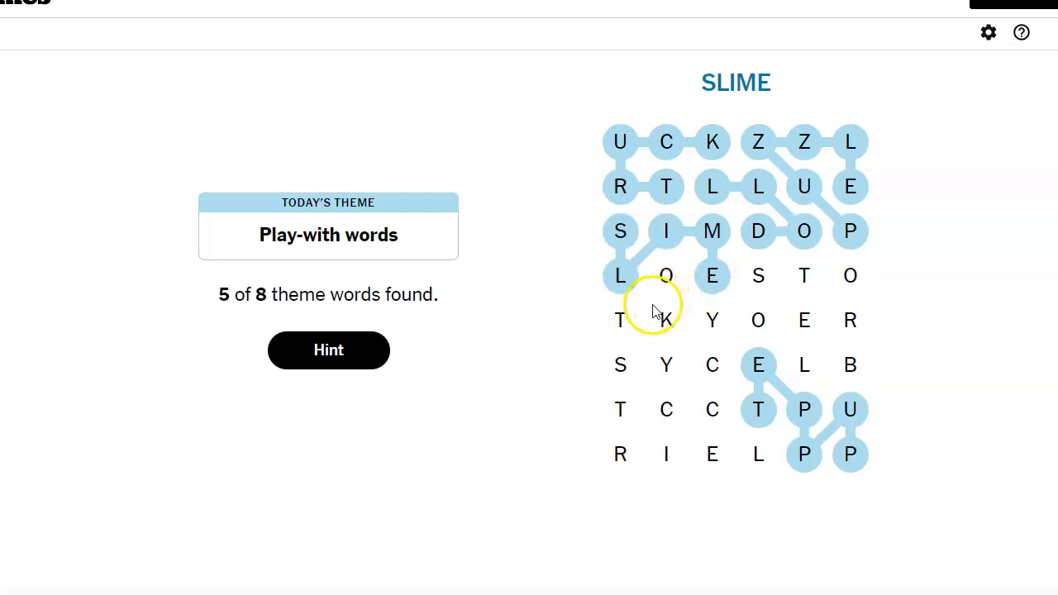
drag(621, 321, 759, 321)
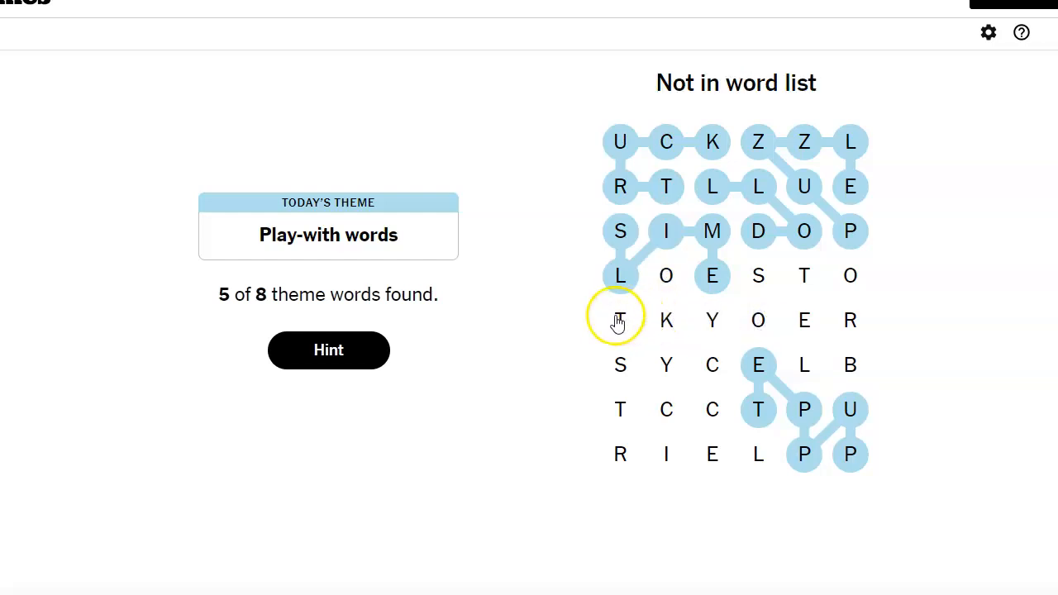
drag(620, 320, 712, 320)
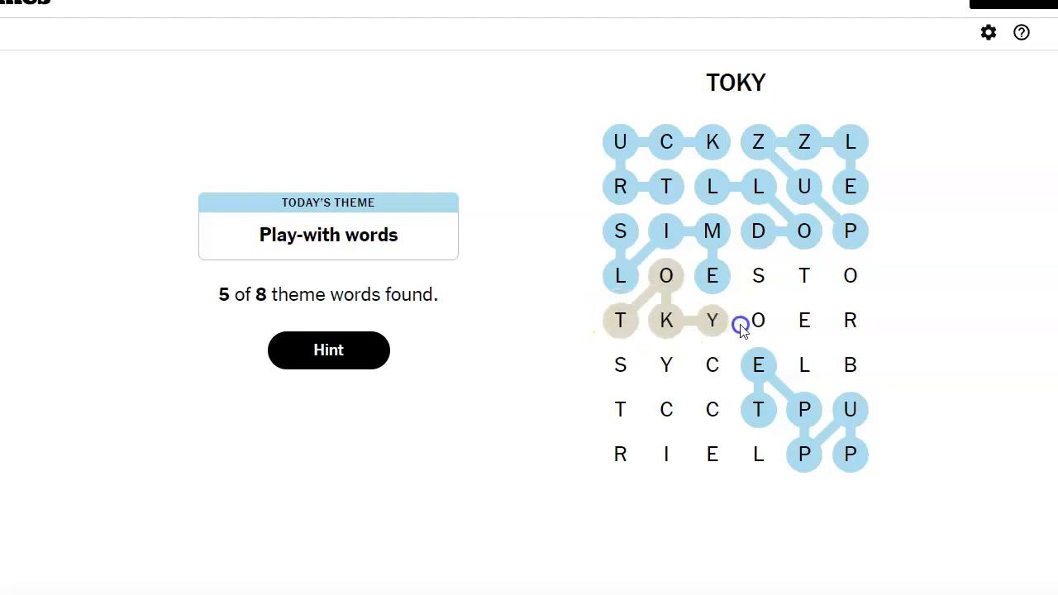
click(758, 320)
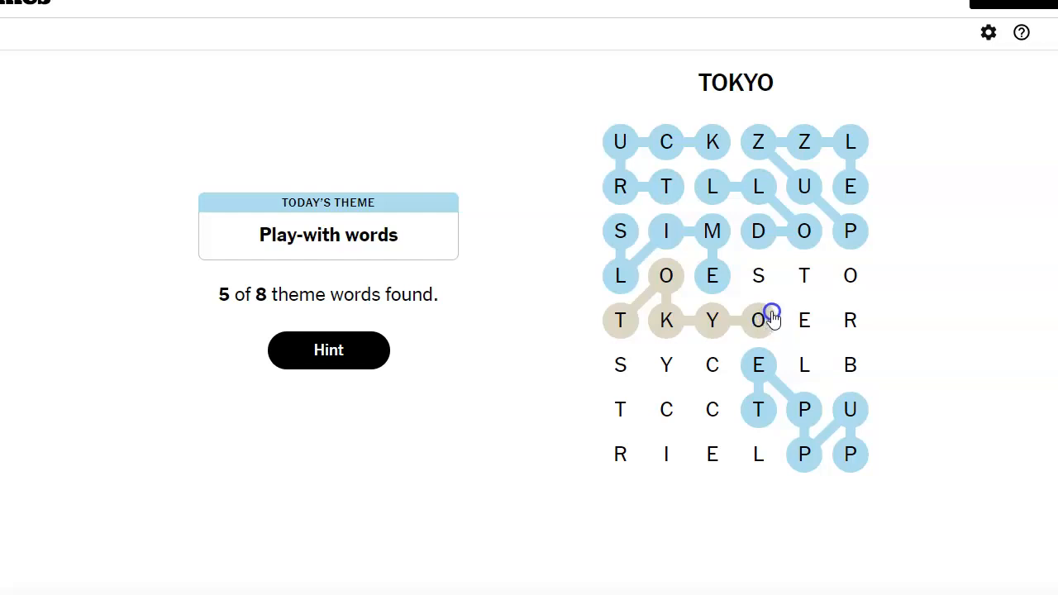
drag(759, 320, 850, 320)
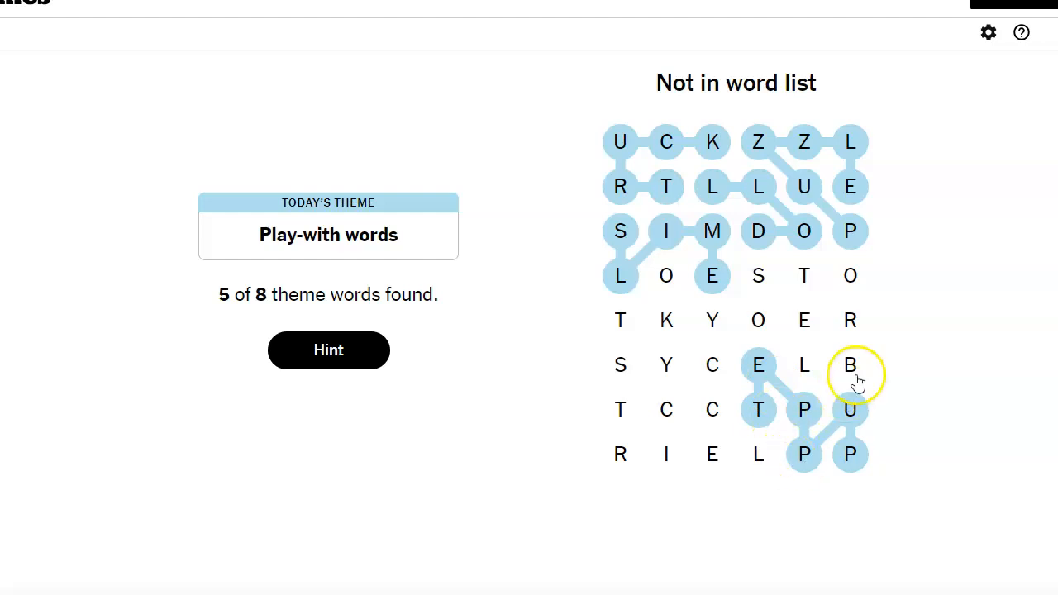
mouse_move(759, 275)
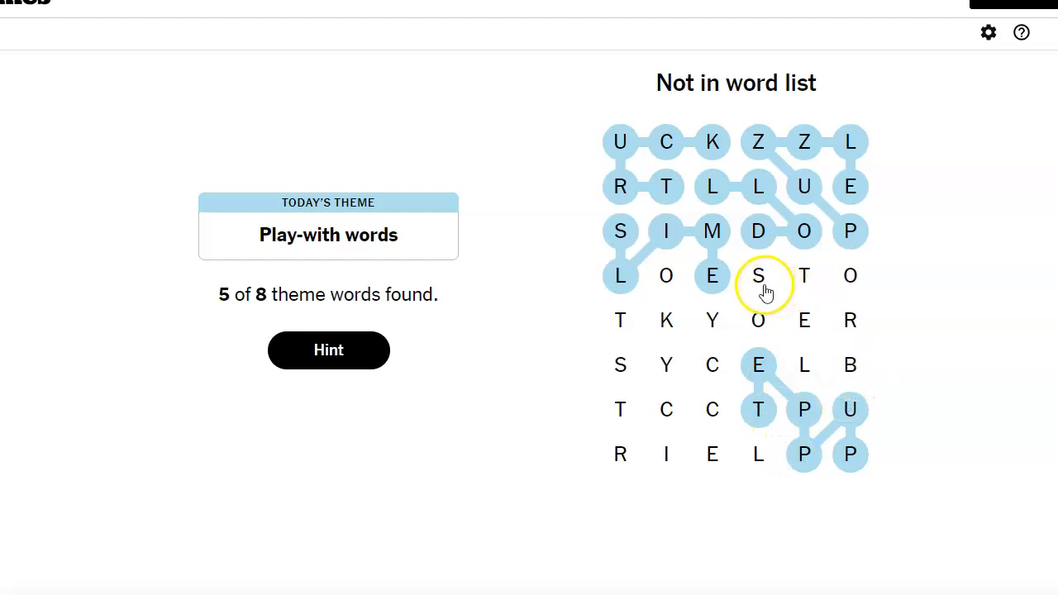
Step: Find the TOYSTORE spangram, then BLOCKS and TRICYCLE to finish all 8 words
click(620, 320)
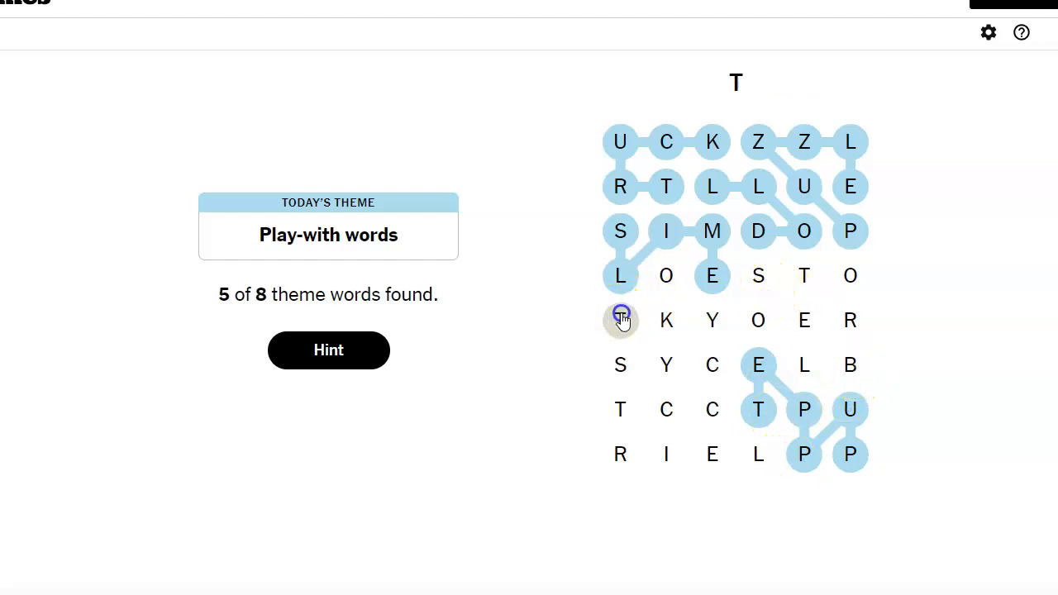
drag(620, 320, 758, 276)
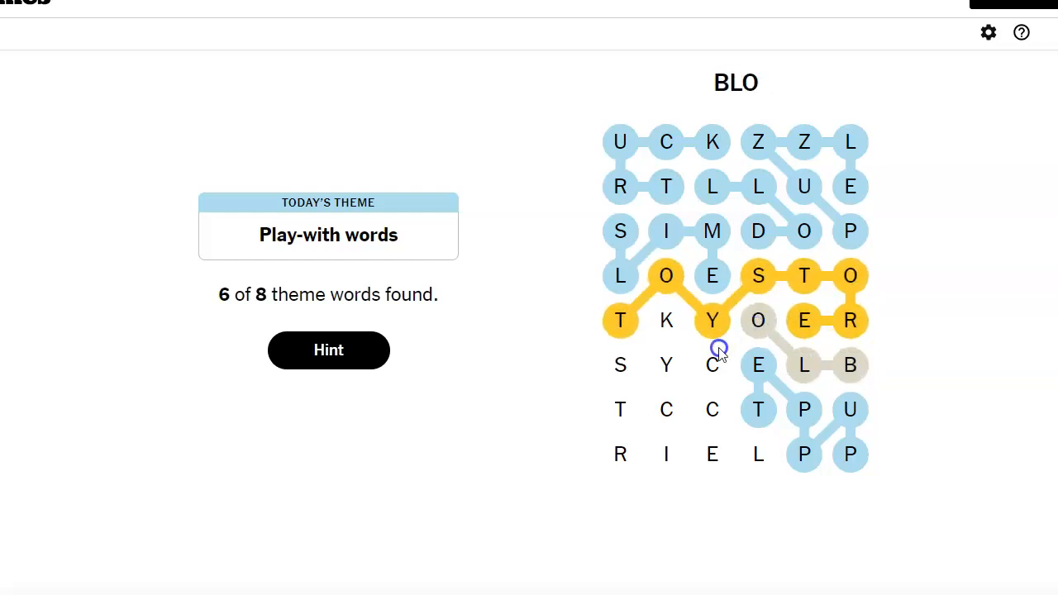
drag(720, 348, 620, 366)
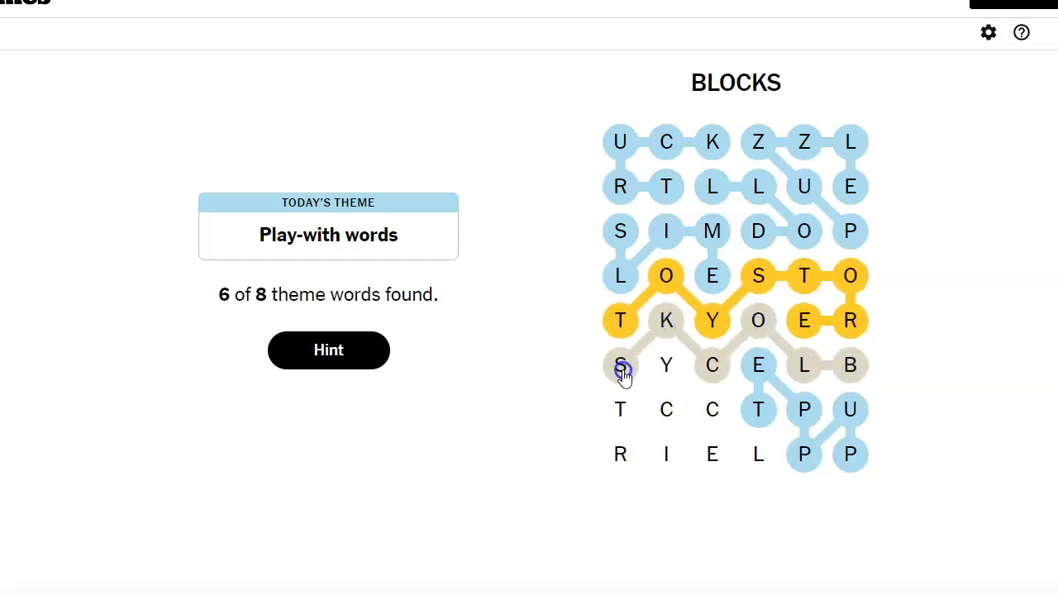
click(620, 364)
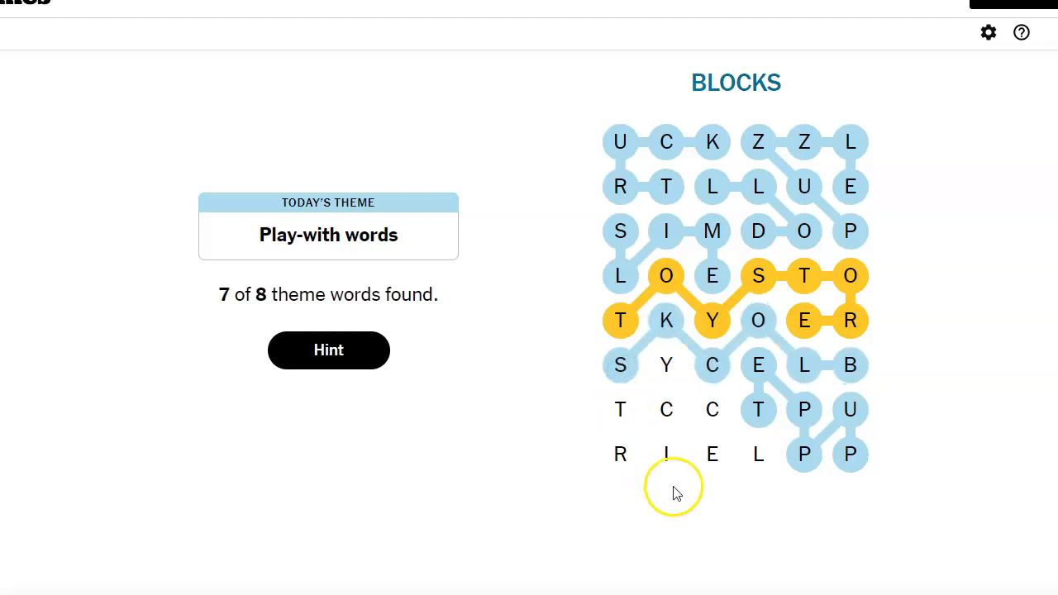
mouse_move(724, 484)
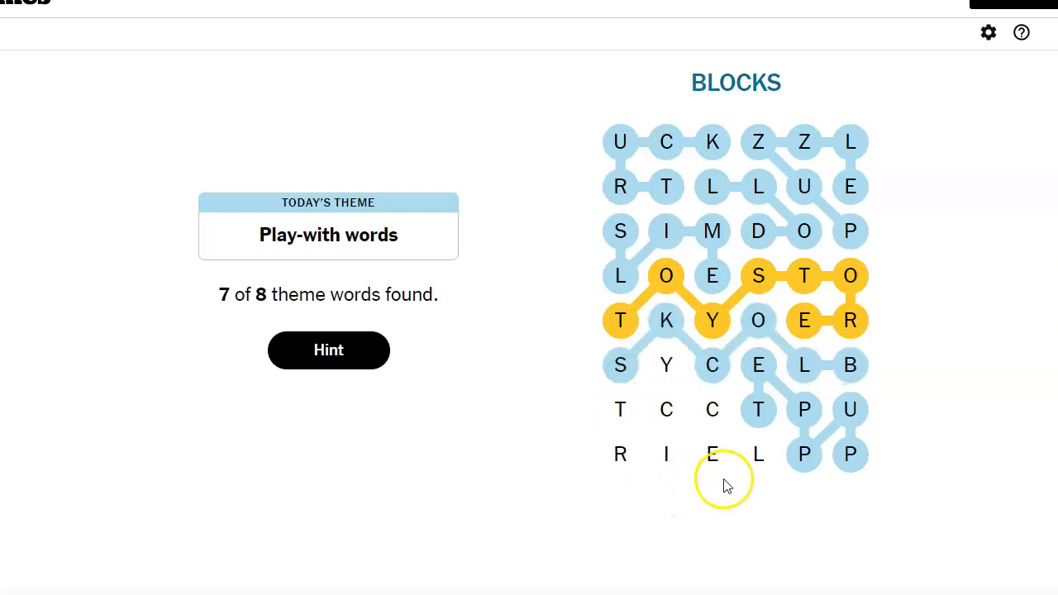
mouse_move(730, 489)
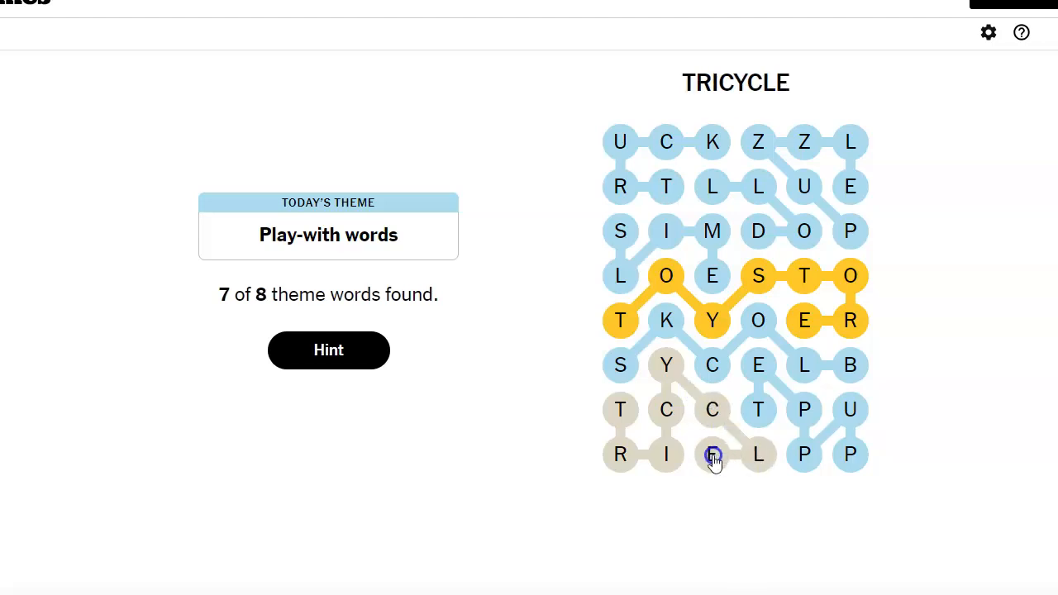
click(712, 454)
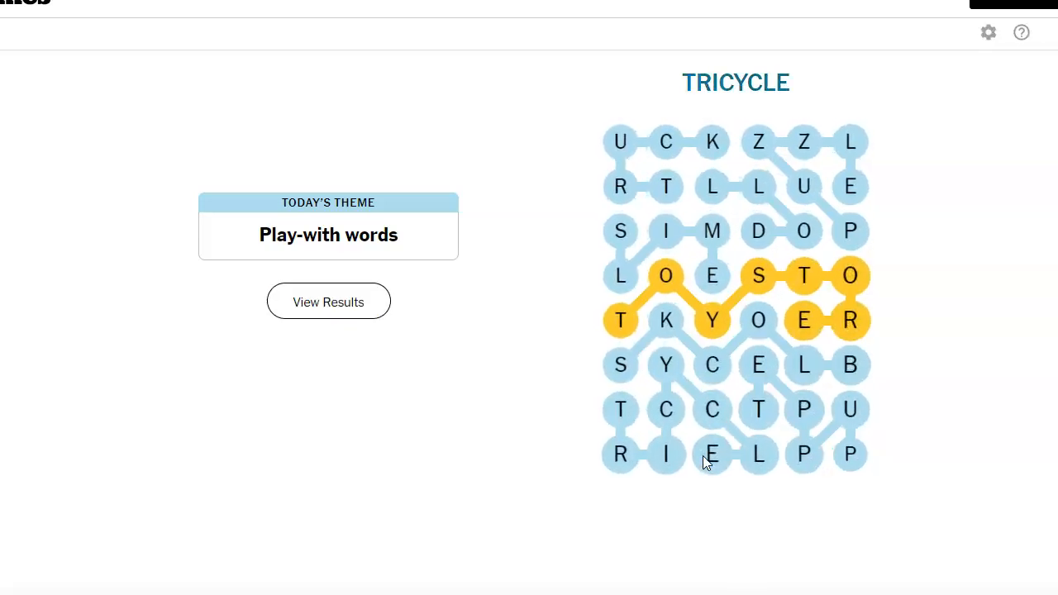
click(329, 301)
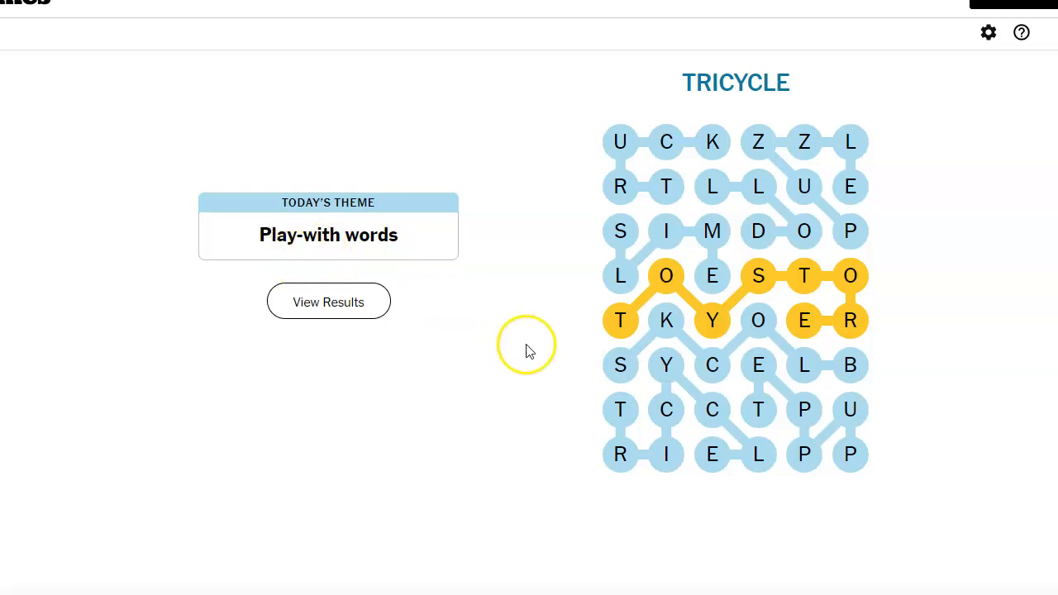
mouse_move(552, 335)
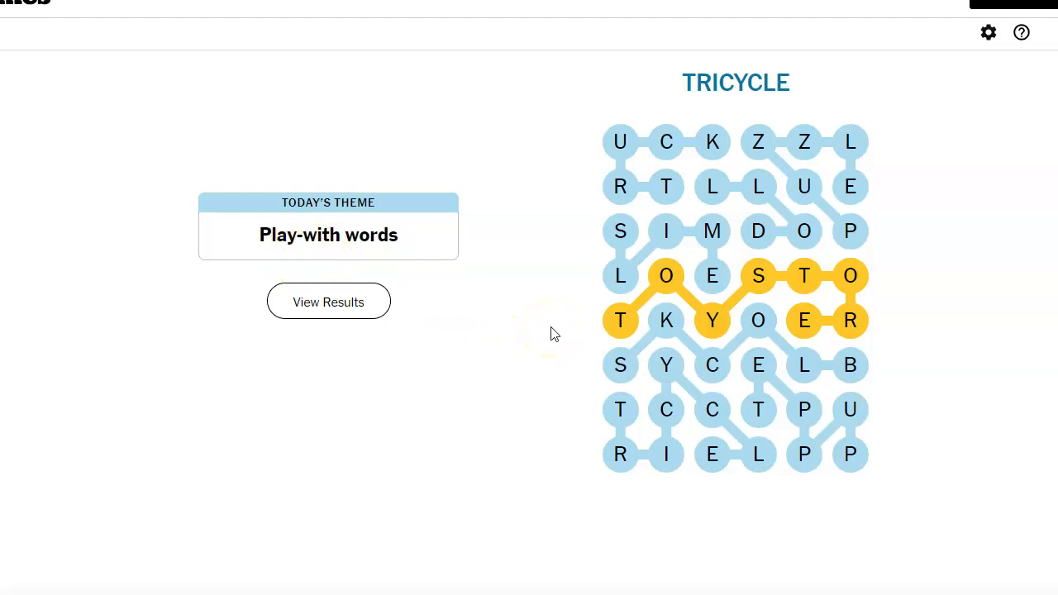
mouse_move(521, 249)
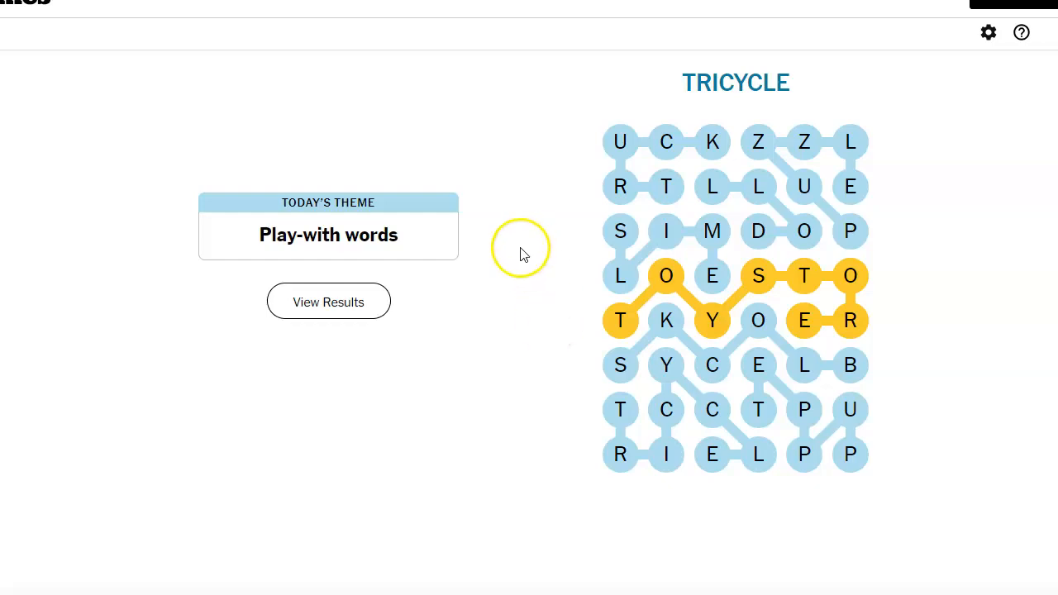
Step: Show the 'Perfect!' results for Strands #192, solved with 0 hints
click(329, 301)
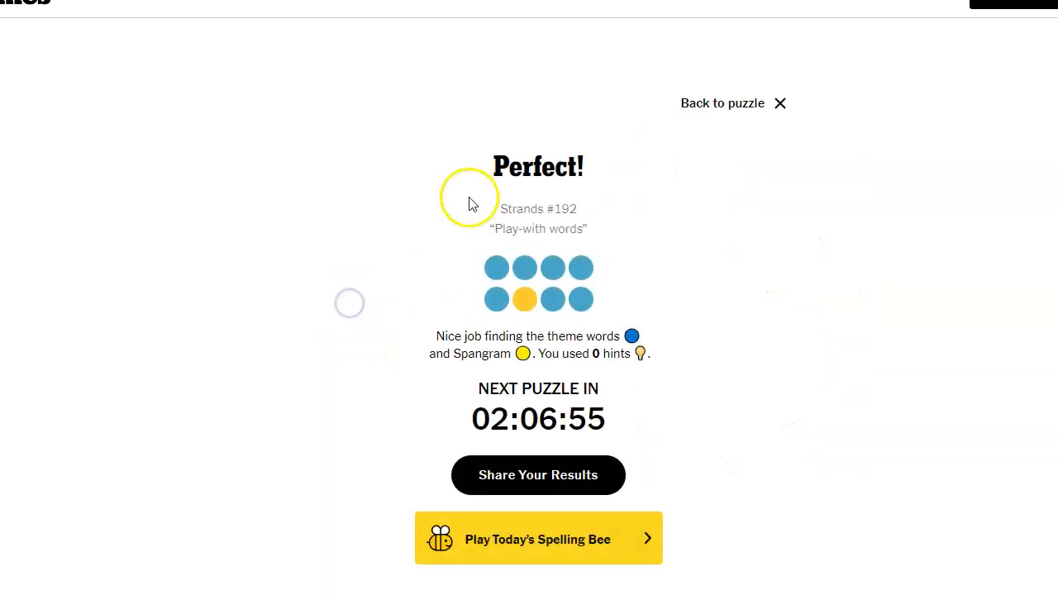
mouse_move(453, 192)
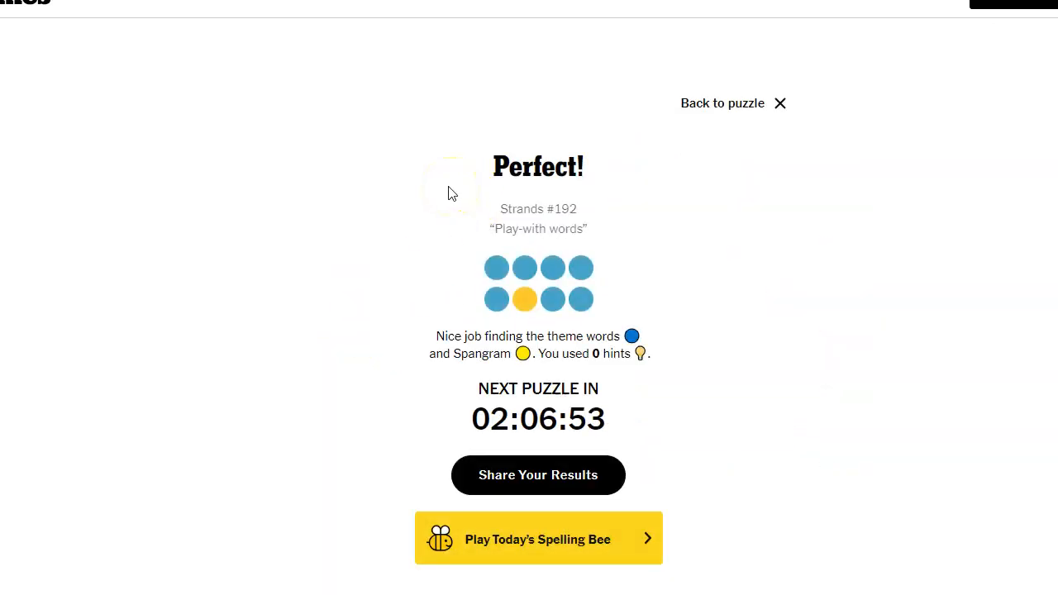